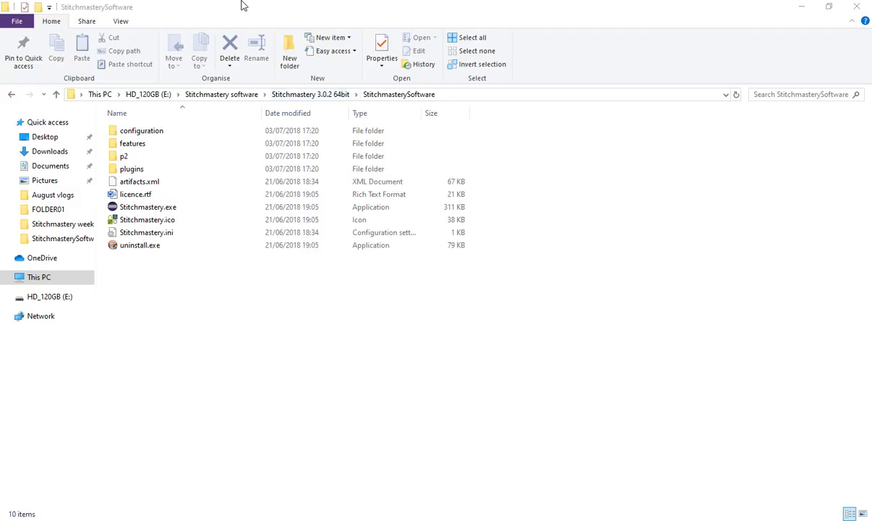
# Select Stitchmastery.exe in the StitchmasterySoftware installation folder
pyautogui.click(142, 130)
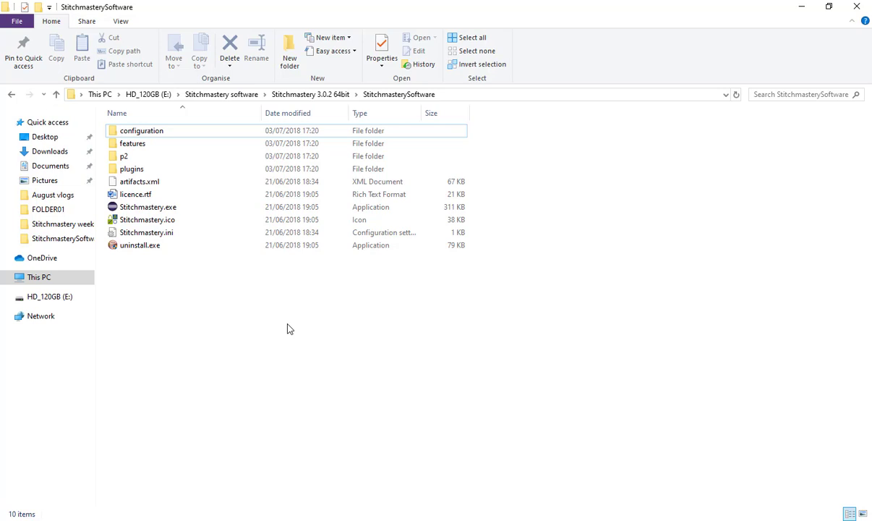
pyautogui.moveTo(412, 107)
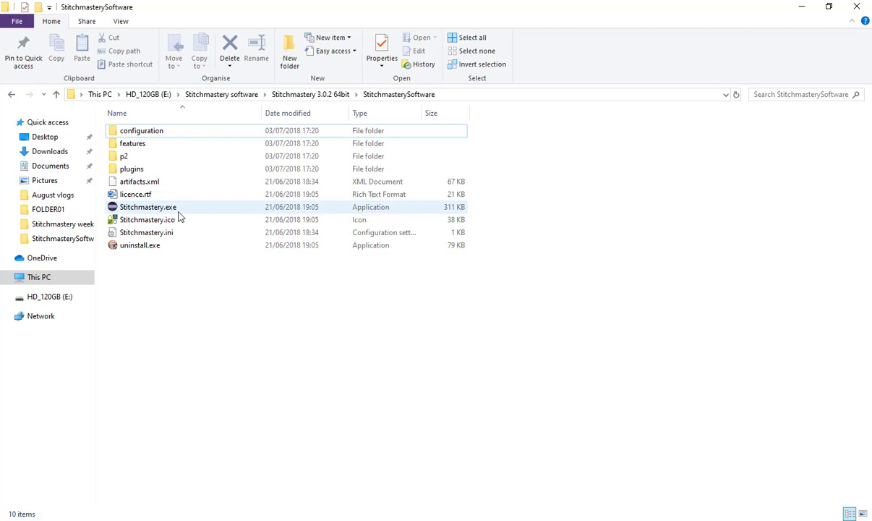
pyautogui.moveTo(184, 210)
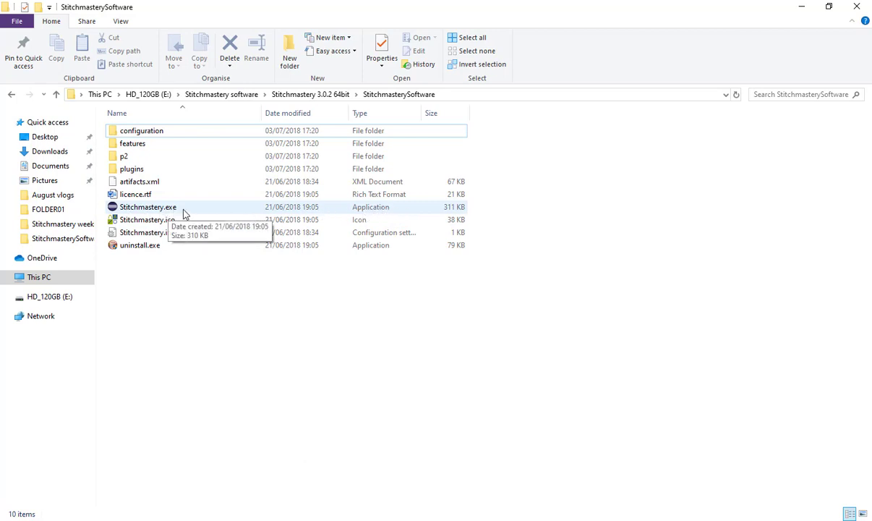
pyautogui.moveTo(144, 210)
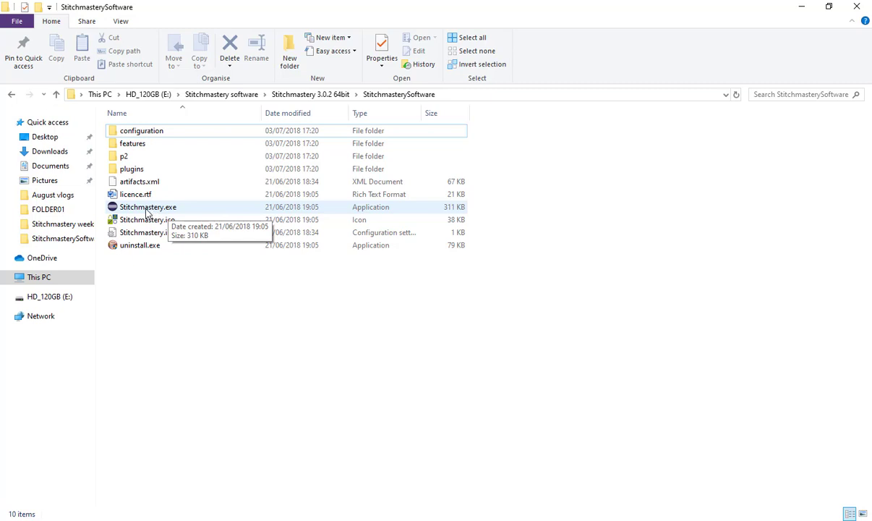
pyautogui.click(148, 206)
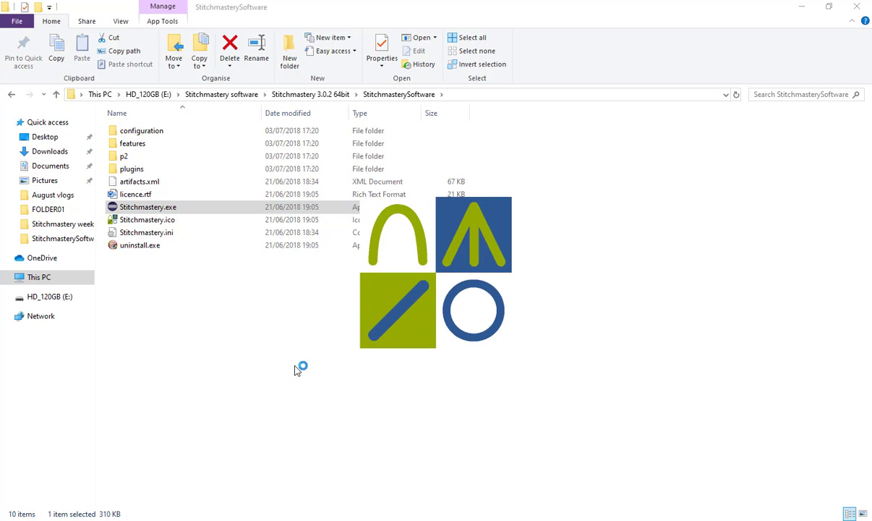
# Launch Stitchmastery, maximize its window, and start a new chart diagram
pyautogui.doubleClick(147, 207)
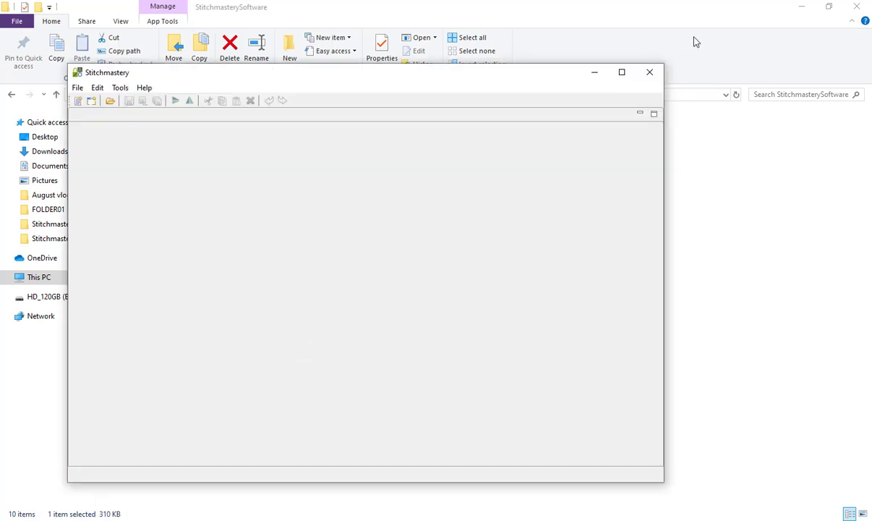
pyautogui.click(621, 71)
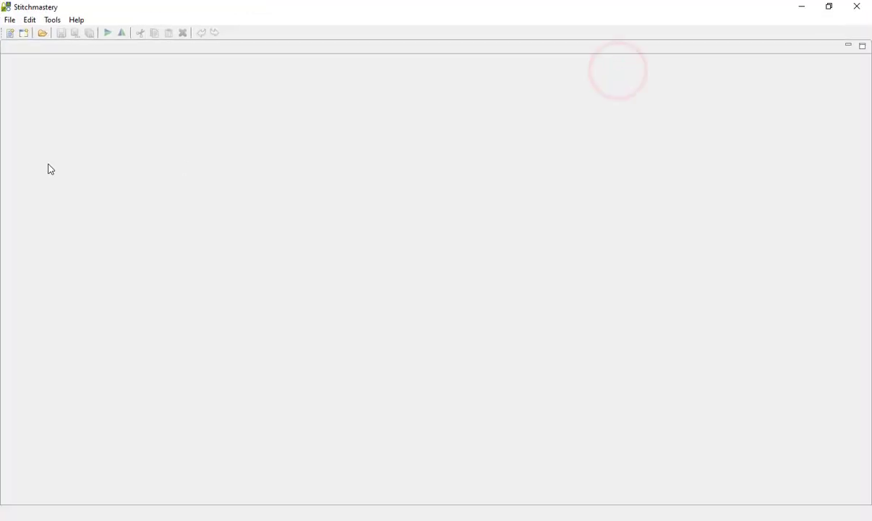
pyautogui.click(10, 20)
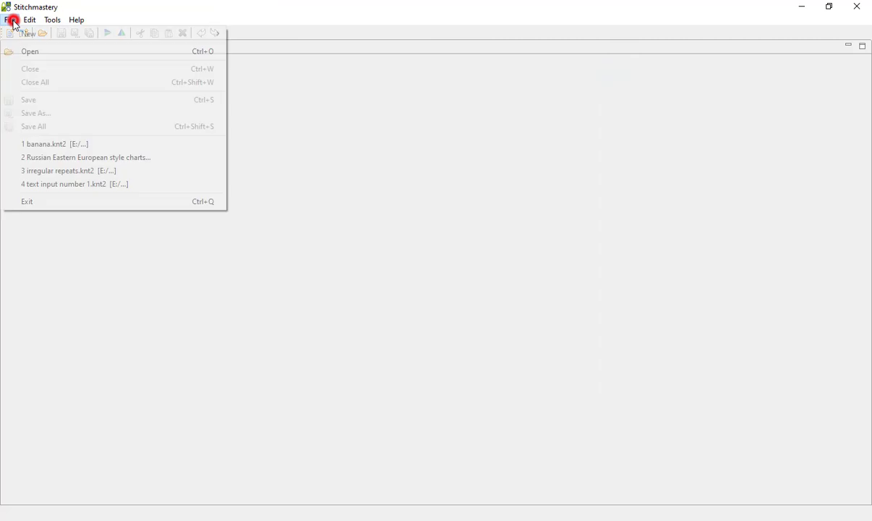
pyautogui.moveTo(28, 34)
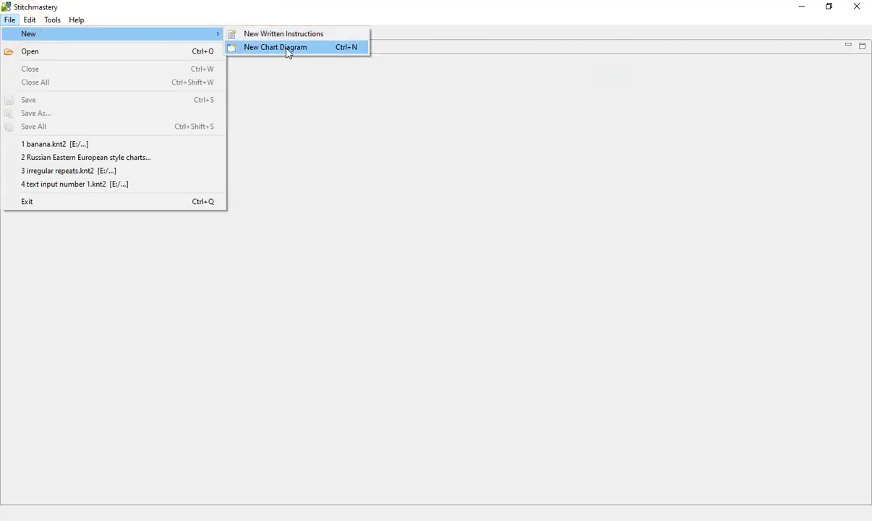
pyautogui.click(274, 47)
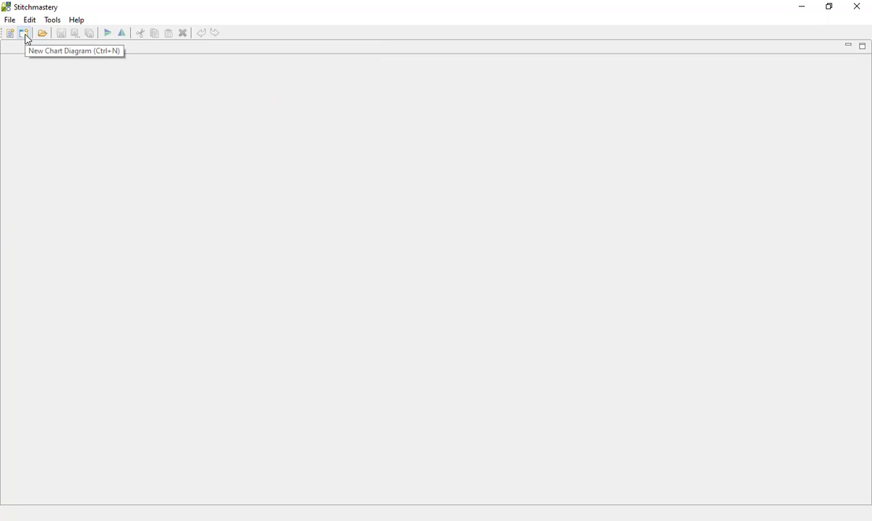
# Create a flat 4-row, 15-column chart named Tuesday's new chart
pyautogui.click(25, 32)
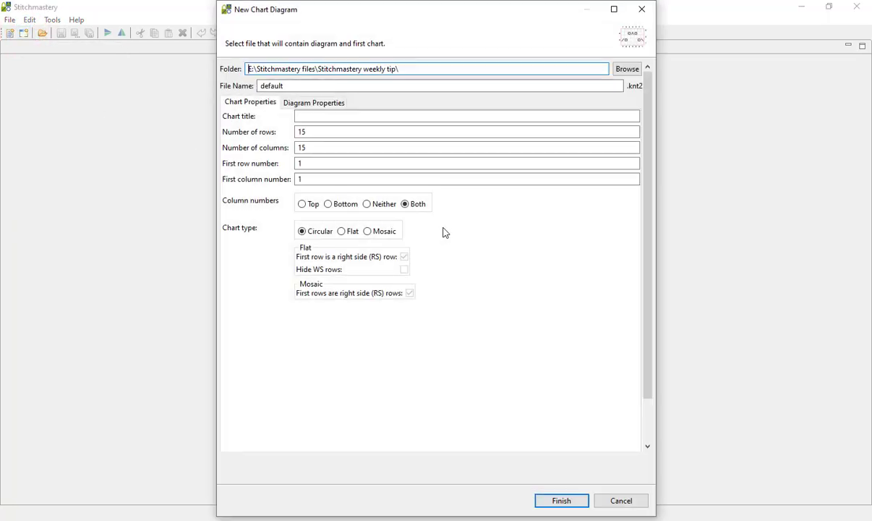
pyautogui.moveTo(426, 196)
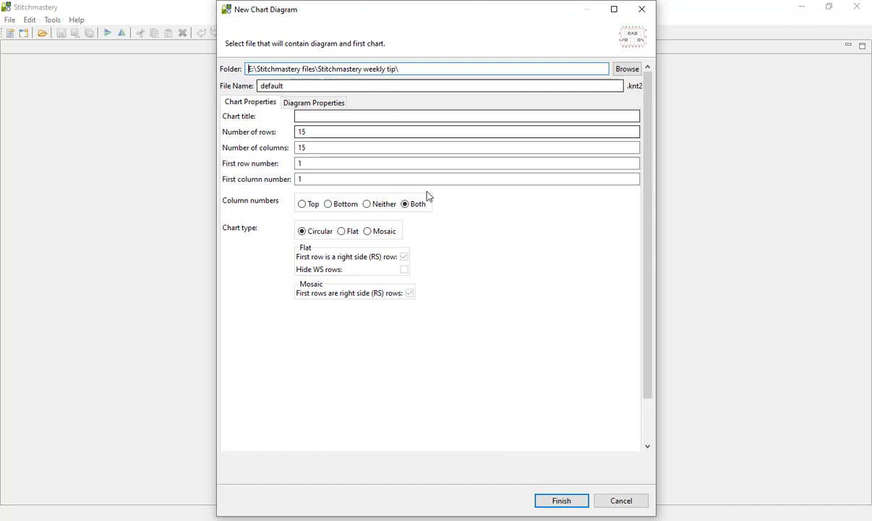
pyautogui.moveTo(448, 298)
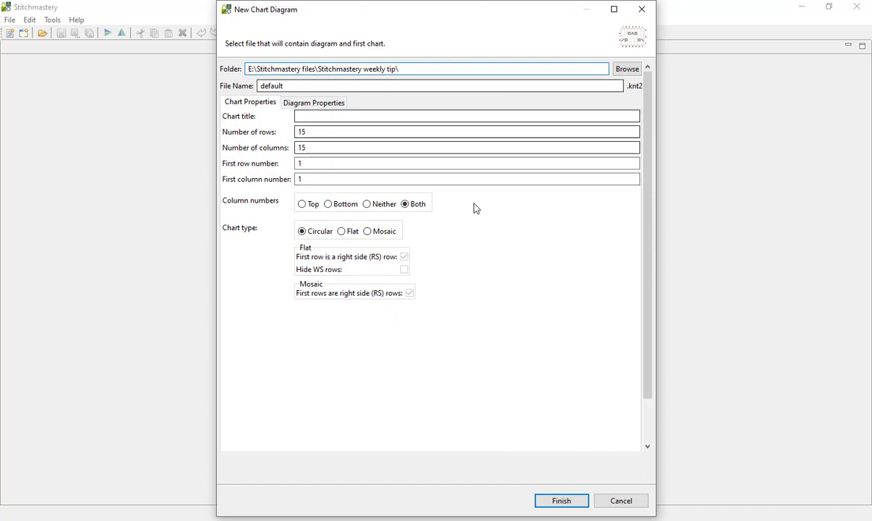
pyautogui.moveTo(248, 221)
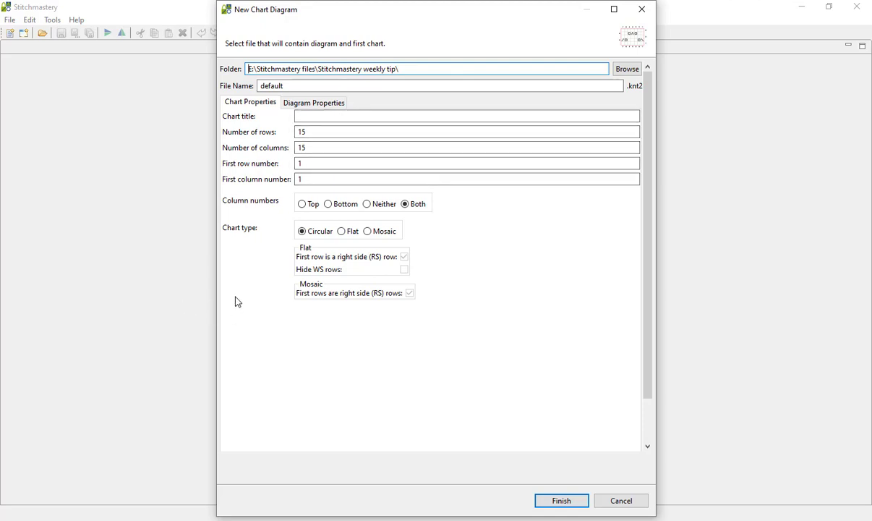
pyautogui.click(467, 131)
pyautogui.write('4')
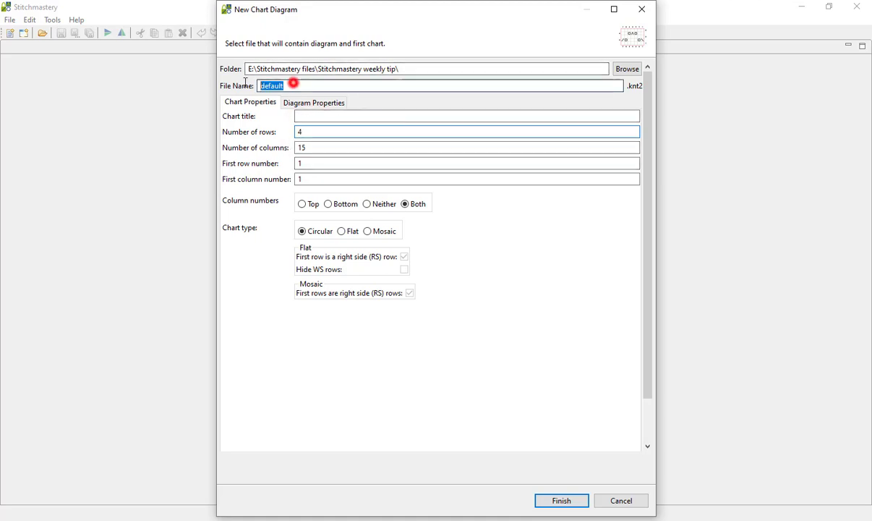
pyautogui.write("Tuesday's")
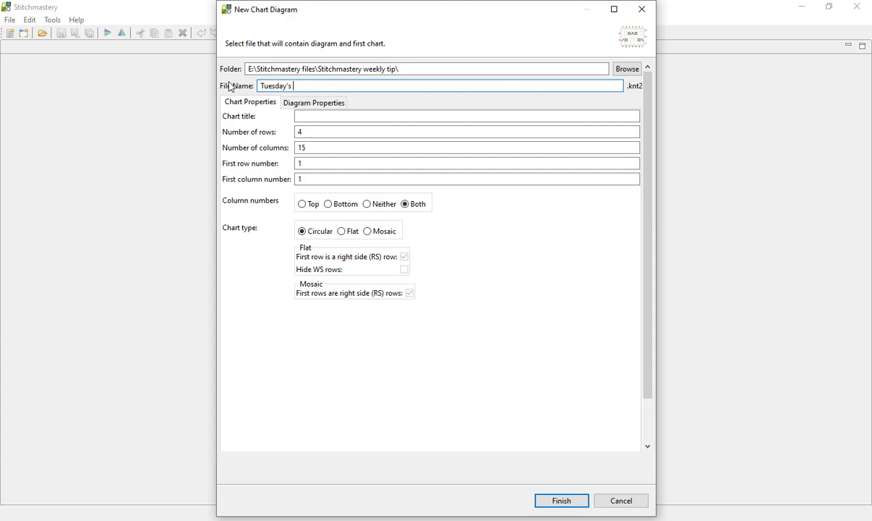
pyautogui.write('new chart')
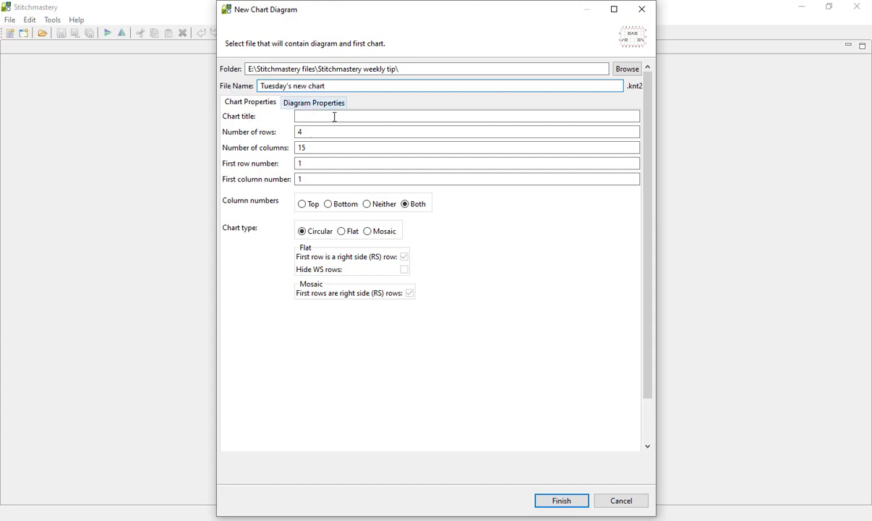
pyautogui.click(340, 231)
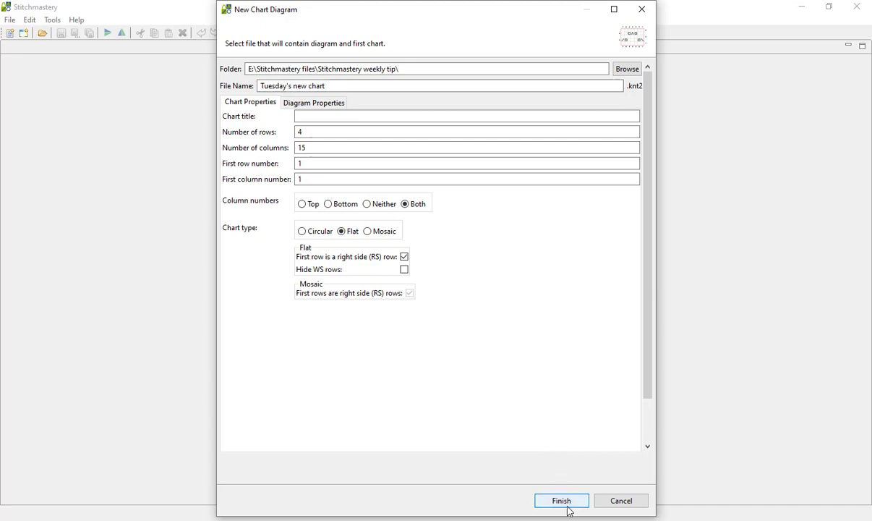
pyautogui.click(561, 500)
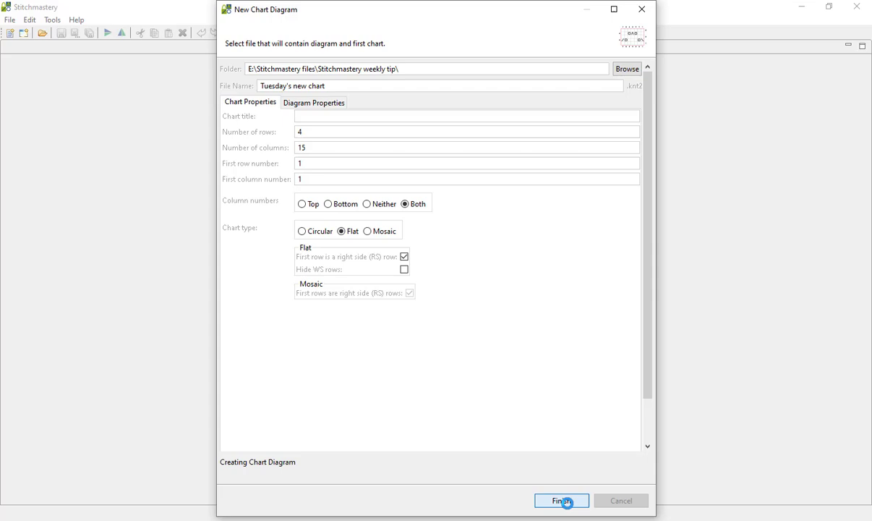
# Finish creating the chart so the blank 4-row, 15-stitch grid opens
pyautogui.click(561, 500)
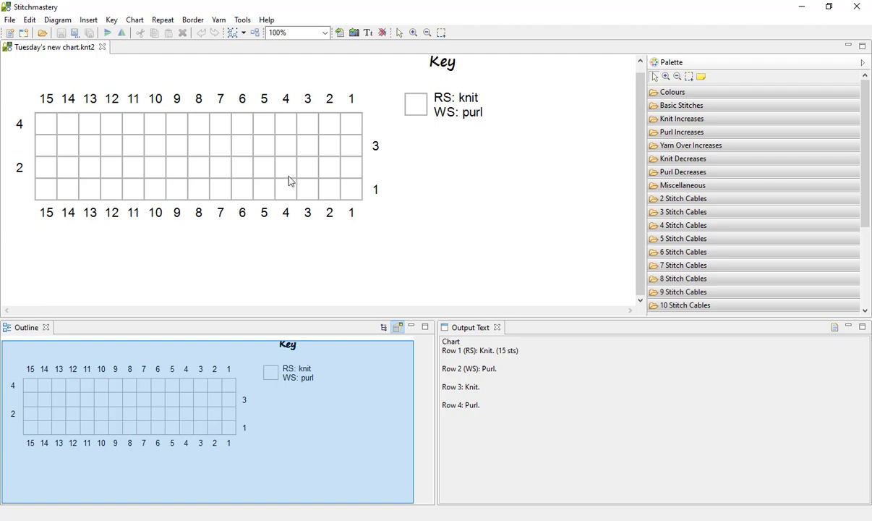
pyautogui.moveTo(146, 65)
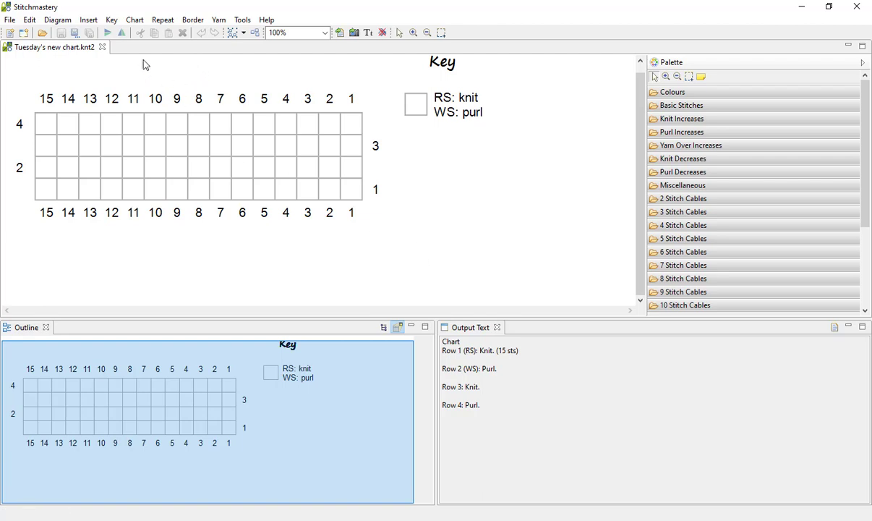
pyautogui.click(134, 19)
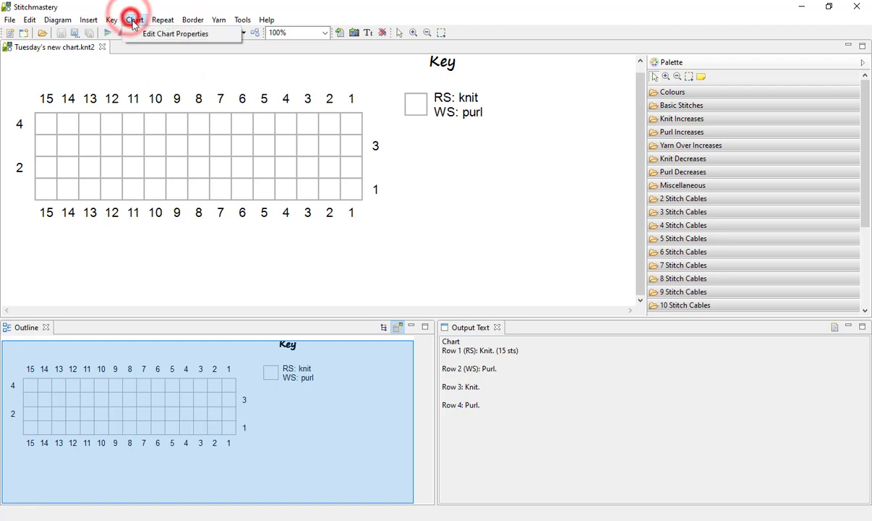
pyautogui.click(175, 33)
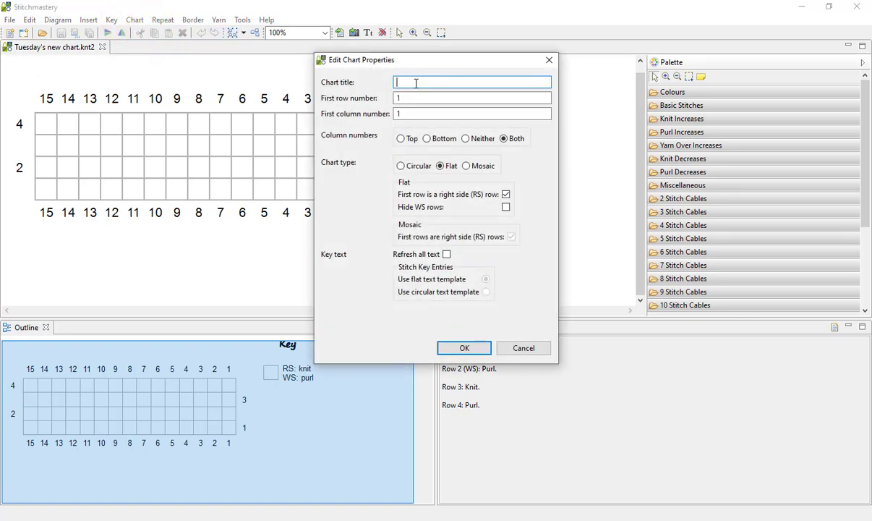
pyautogui.write("Tuesday's new")
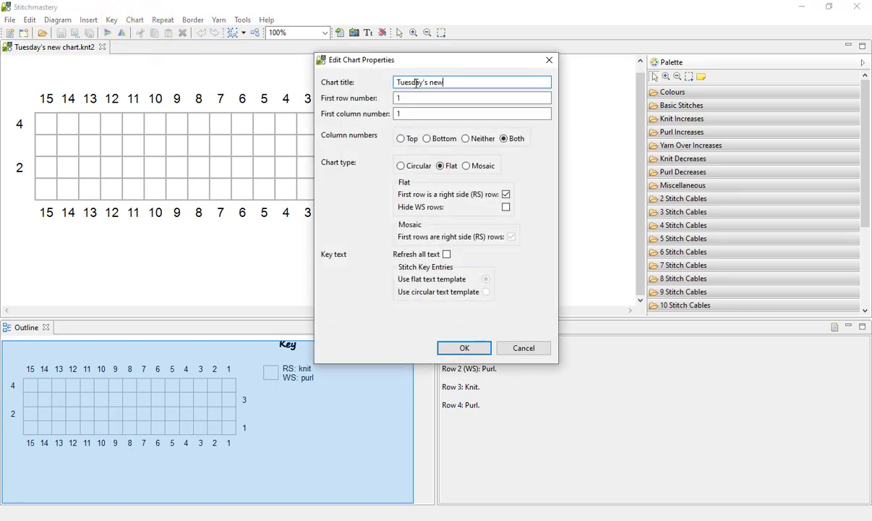
pyautogui.write('chart')
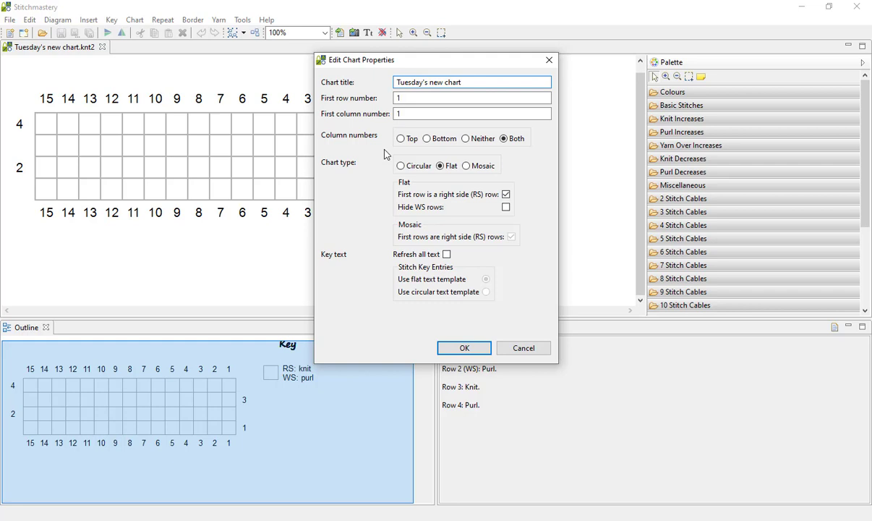
pyautogui.click(463, 347)
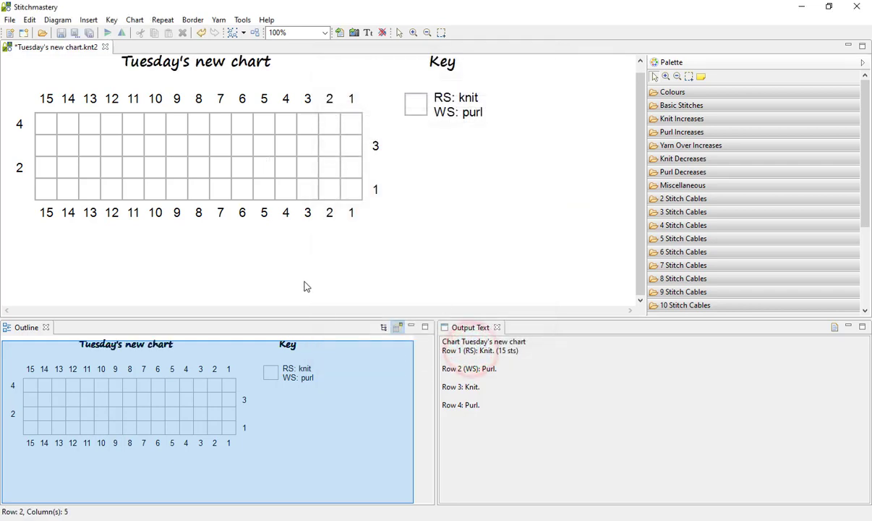
pyautogui.moveTo(497, 339)
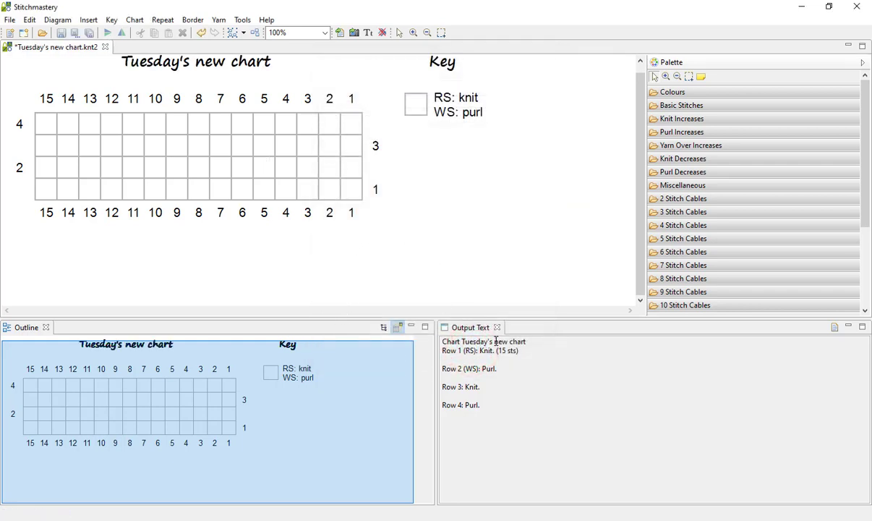
pyautogui.moveTo(553, 412)
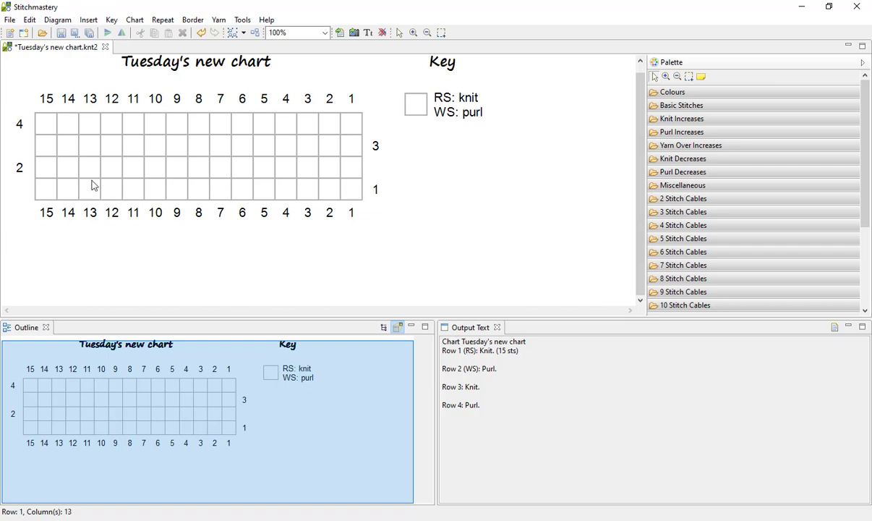
pyautogui.moveTo(123, 147)
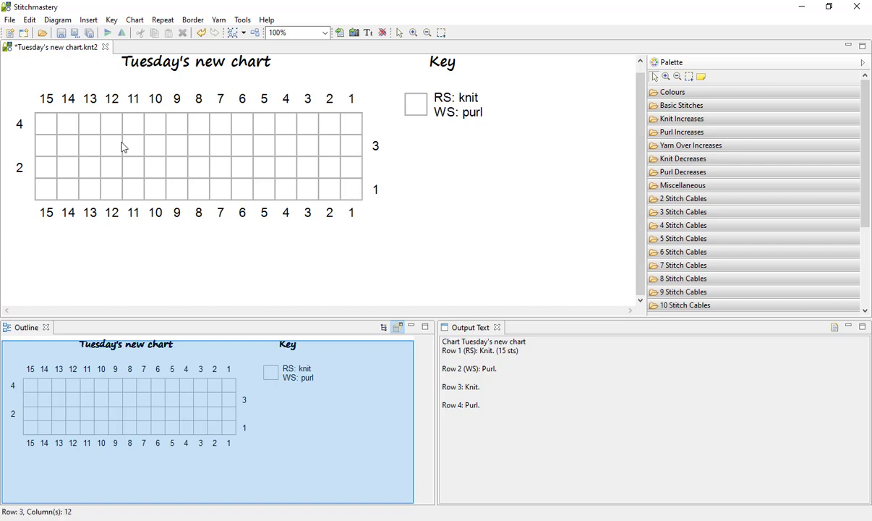
pyautogui.moveTo(30, 173)
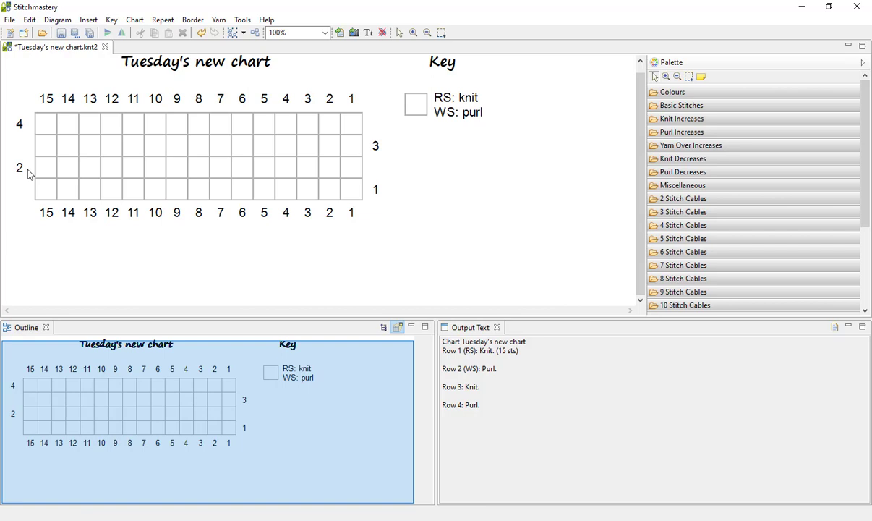
pyautogui.moveTo(483, 337)
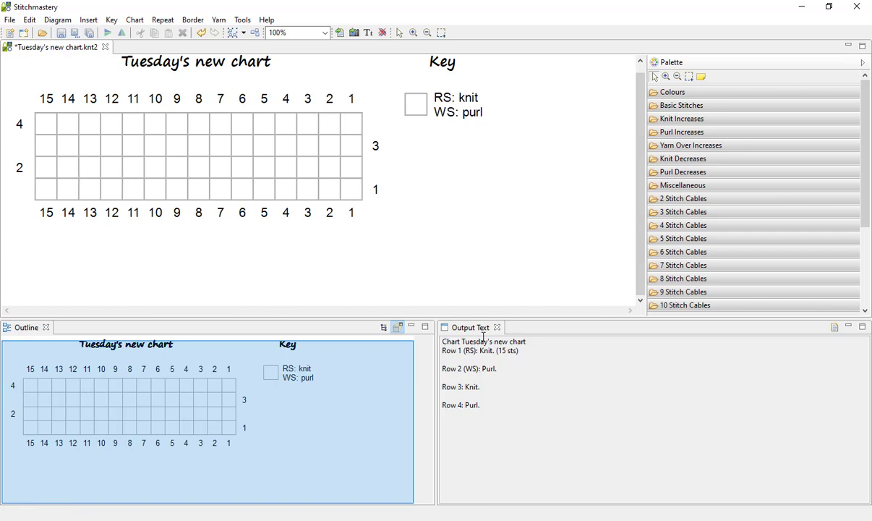
pyautogui.moveTo(543, 365)
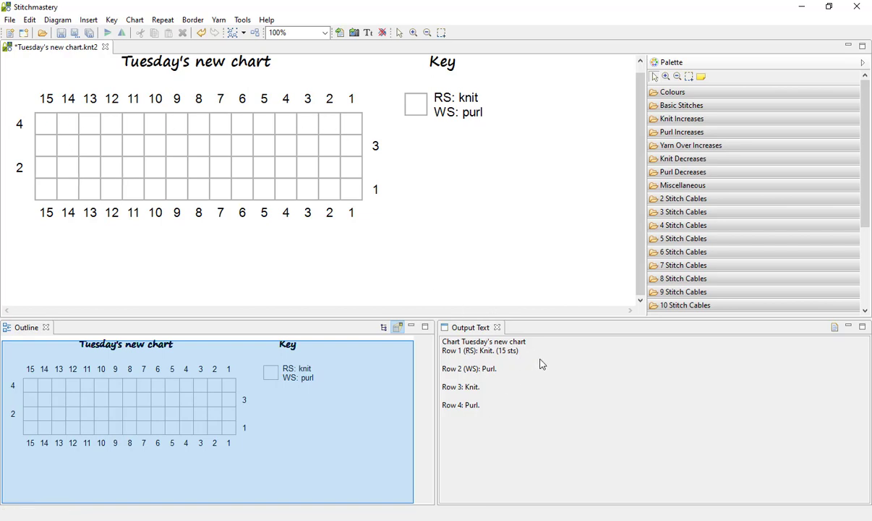
pyautogui.moveTo(595, 357)
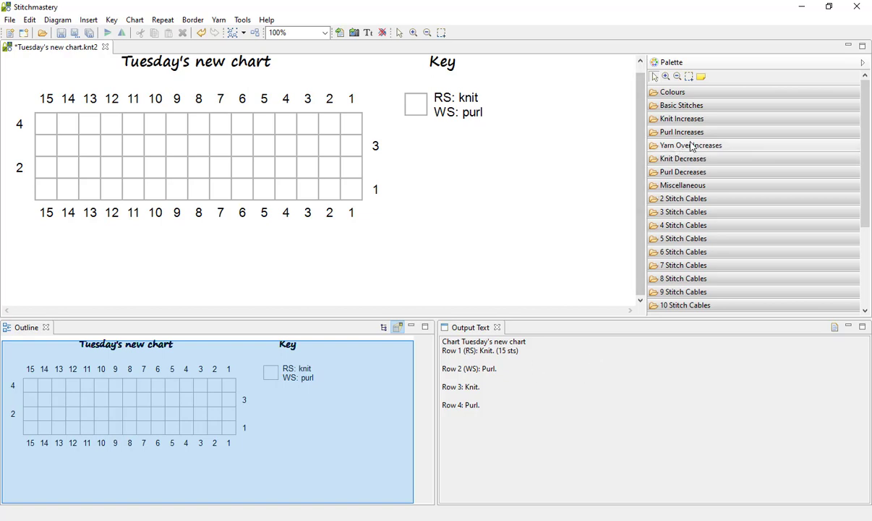
# Place yarn overs at stitches 4, 8, 12 of row 1 and 3, 7, 11 of row 3
pyautogui.click(689, 145)
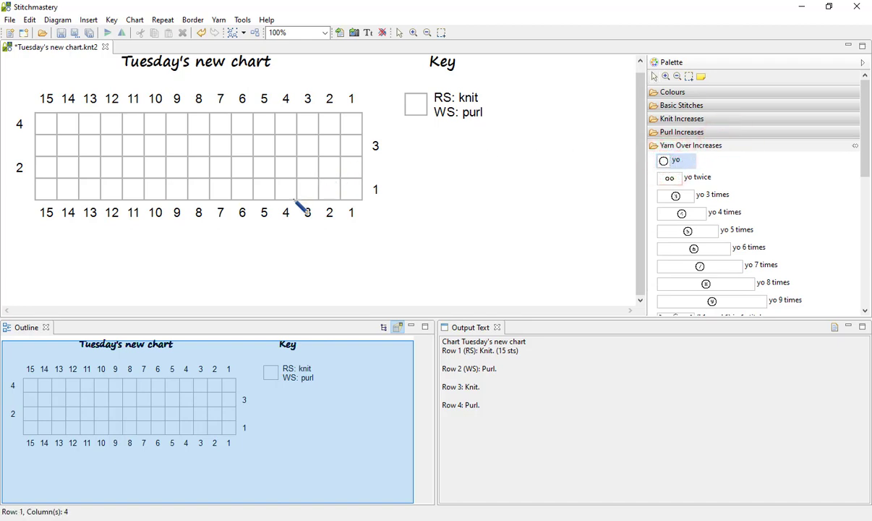
pyautogui.click(285, 189)
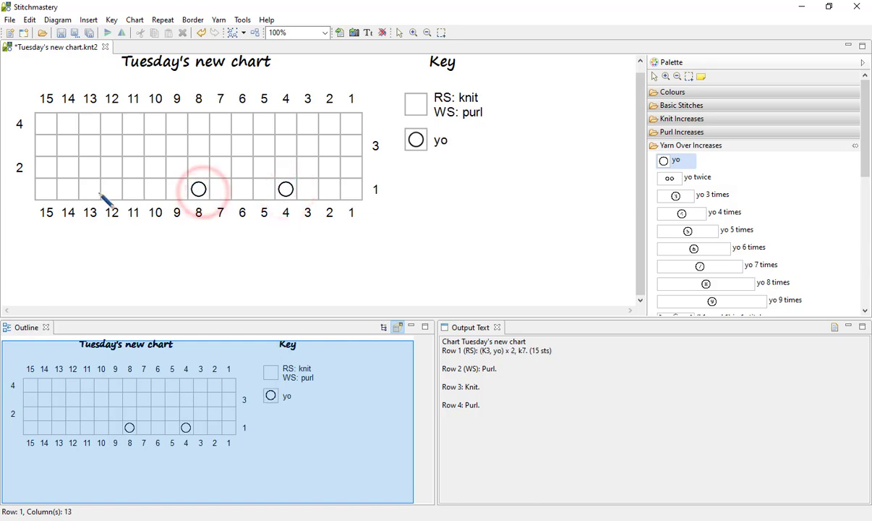
pyautogui.click(111, 188)
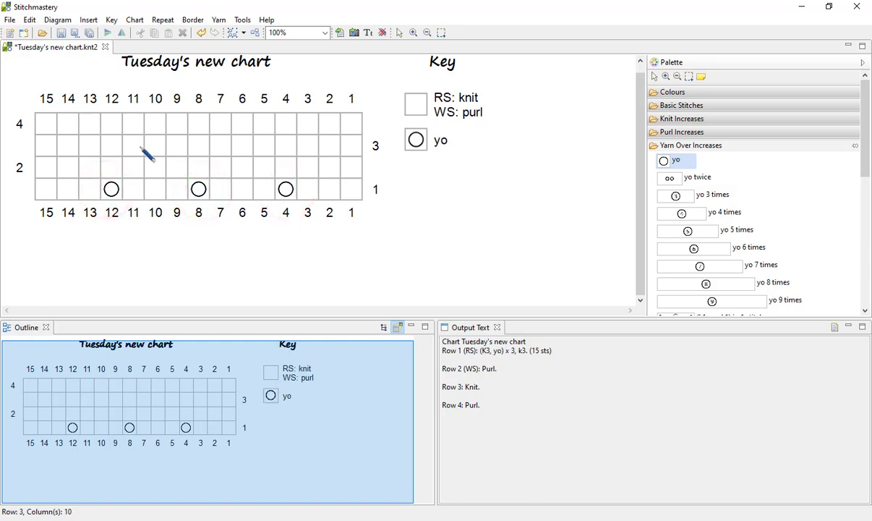
pyautogui.click(220, 146)
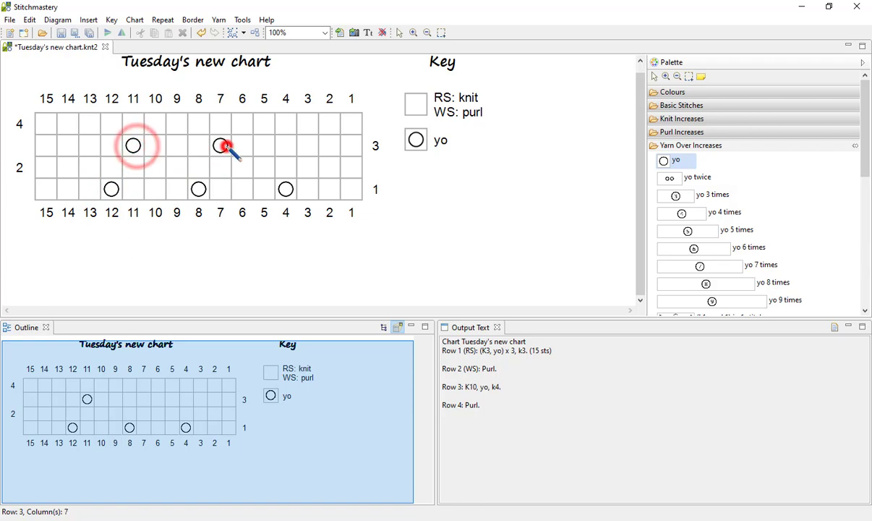
pyautogui.click(220, 146)
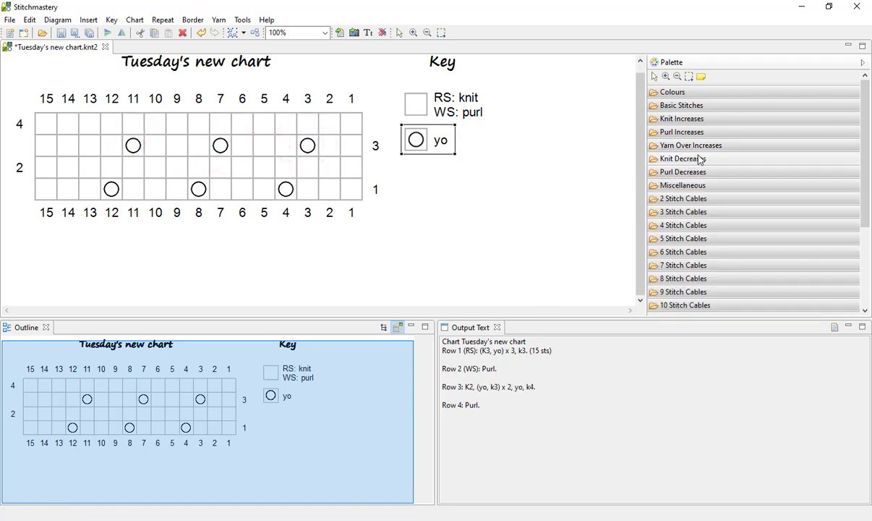
pyautogui.click(682, 158)
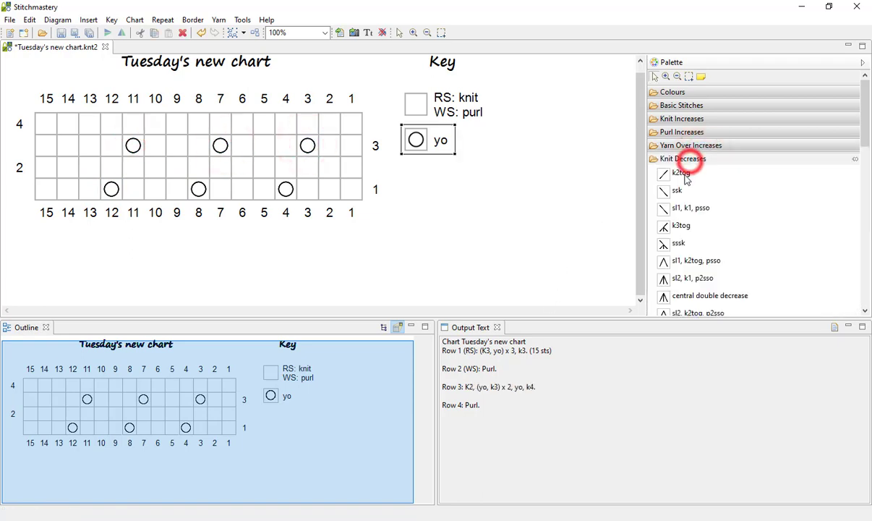
# Add ssk decreases beside the row 1 yarn overs and k2tog decreases in row 3
pyautogui.click(677, 189)
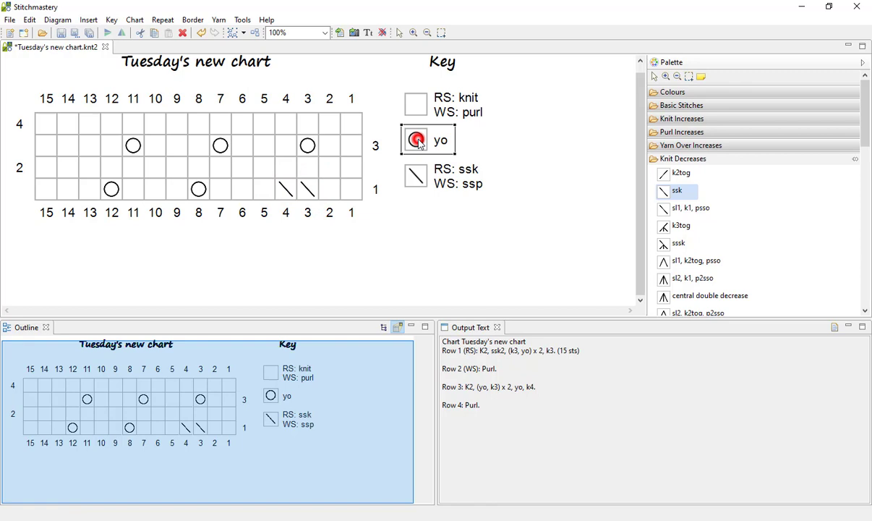
pyautogui.click(284, 188)
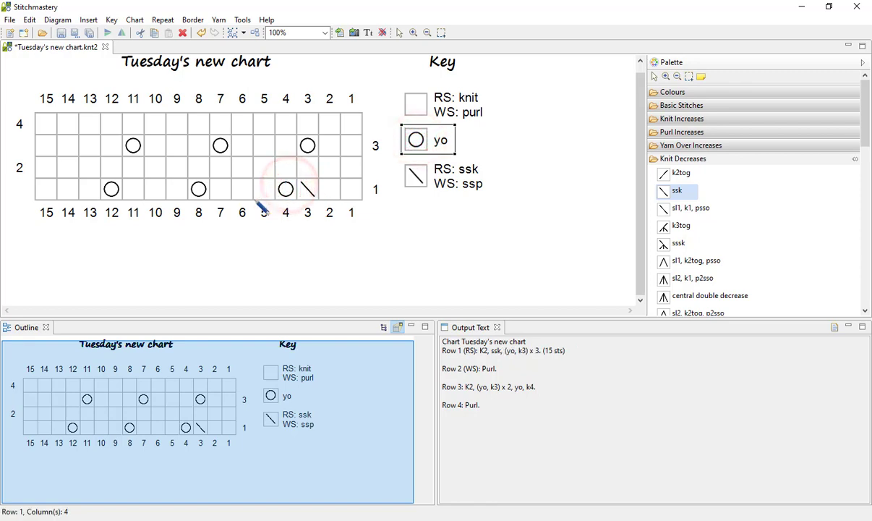
pyautogui.moveTo(381, 178)
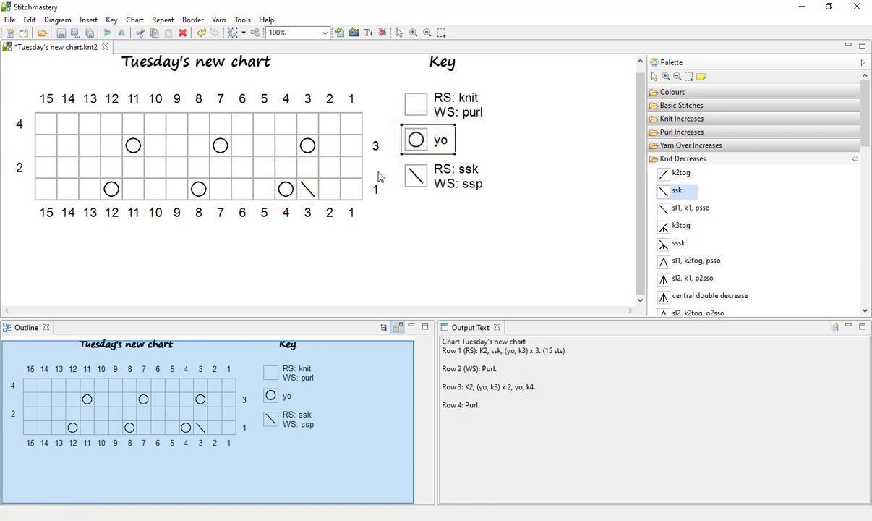
pyautogui.click(219, 189)
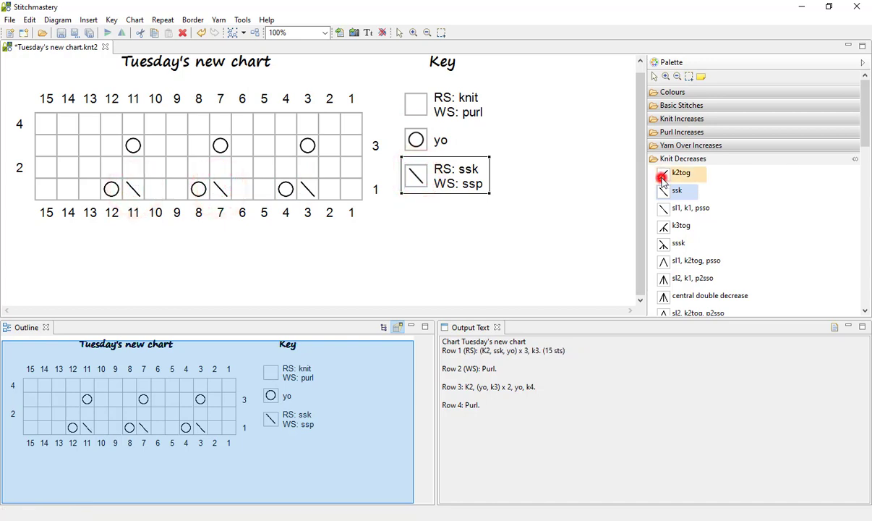
pyautogui.click(286, 145)
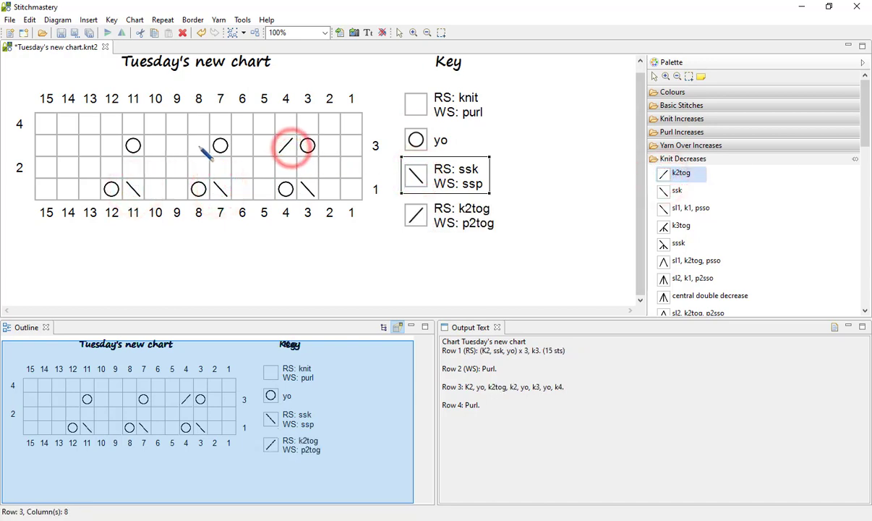
pyautogui.click(111, 147)
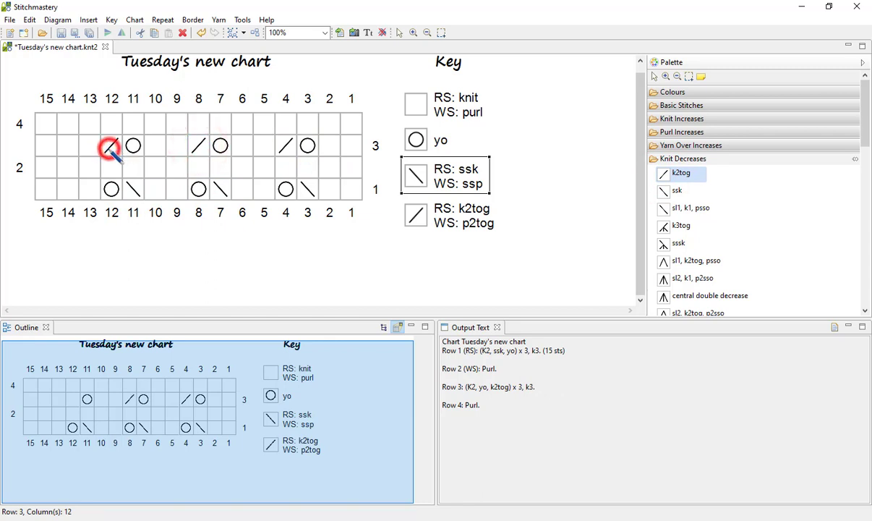
pyautogui.click(111, 146)
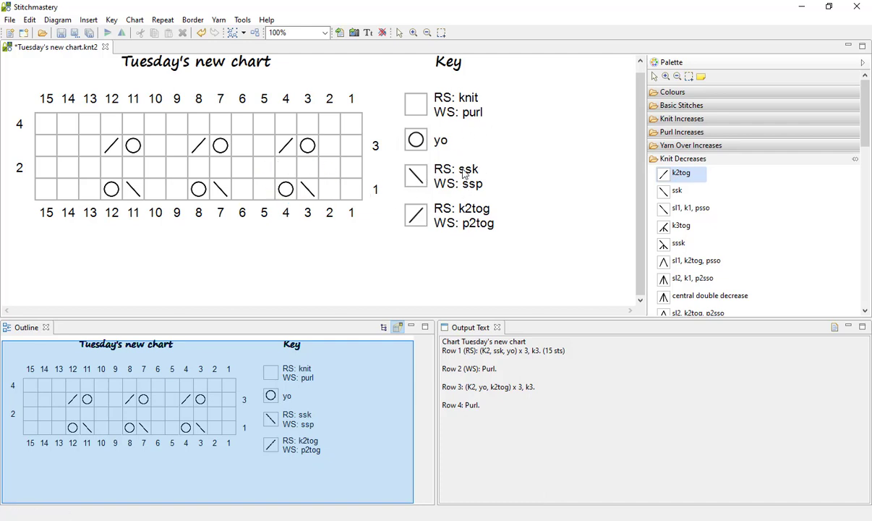
pyautogui.moveTo(537, 211)
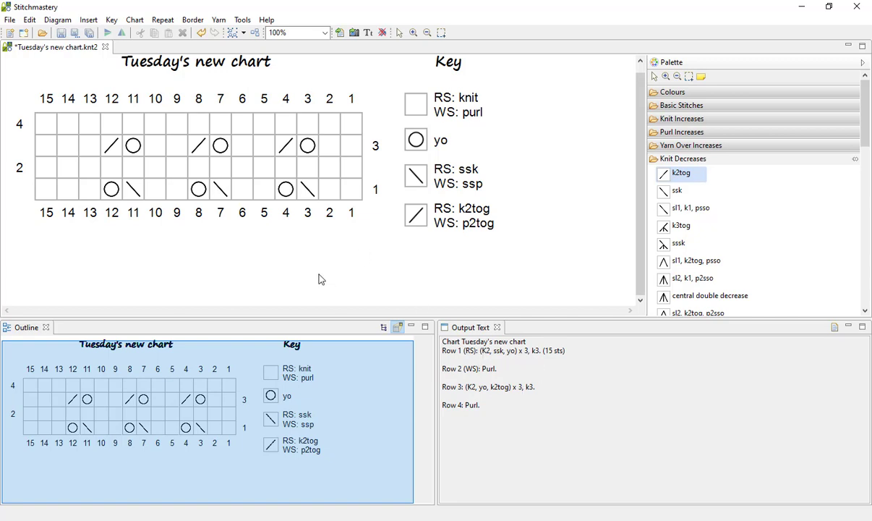
pyautogui.moveTo(415, 262)
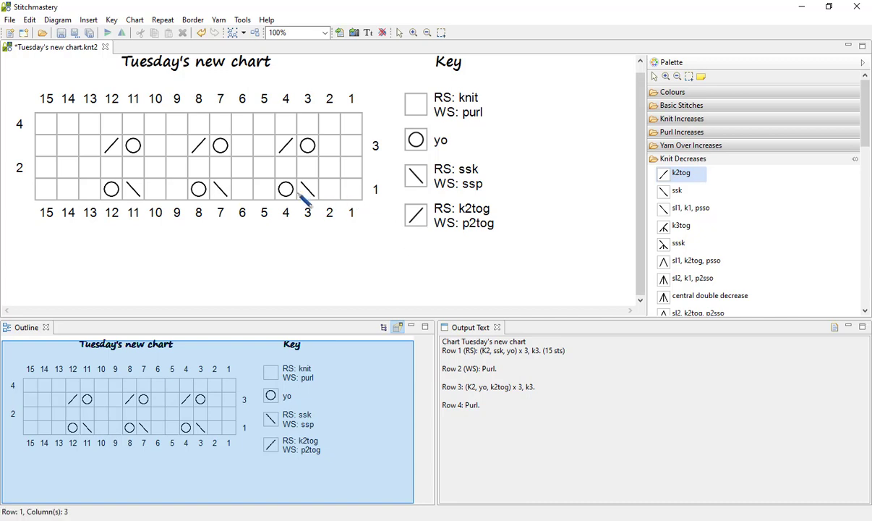
pyautogui.moveTo(295, 198)
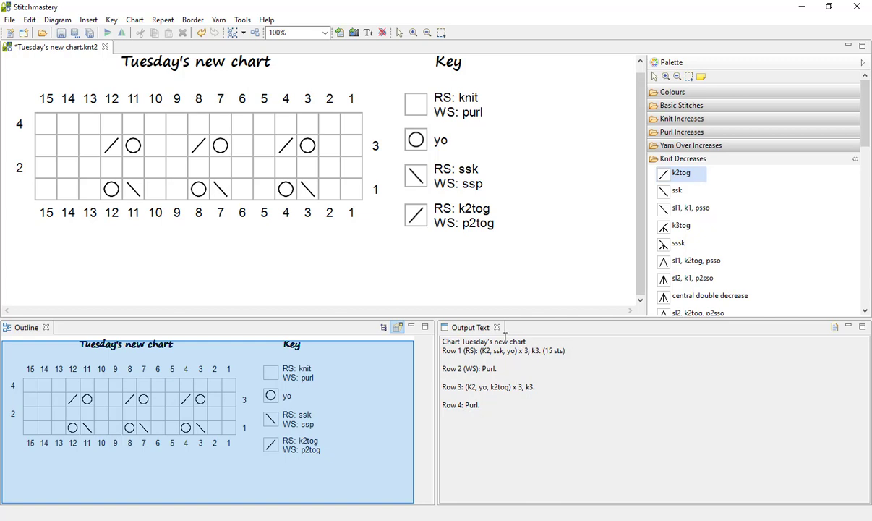
pyautogui.moveTo(321, 281)
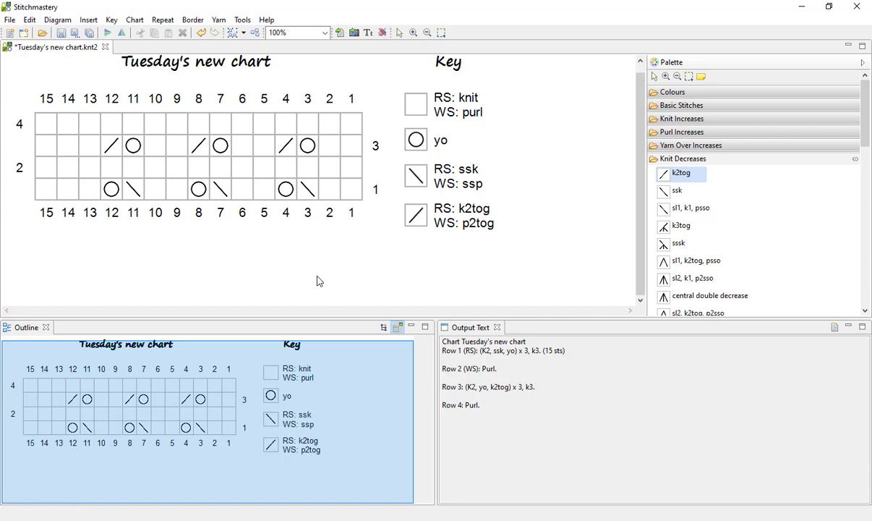
pyautogui.click(111, 146)
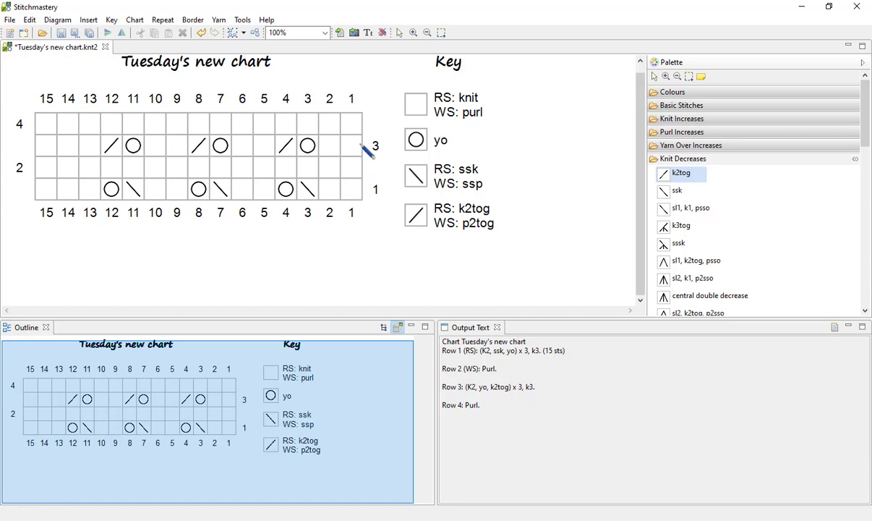
pyautogui.moveTo(304, 116)
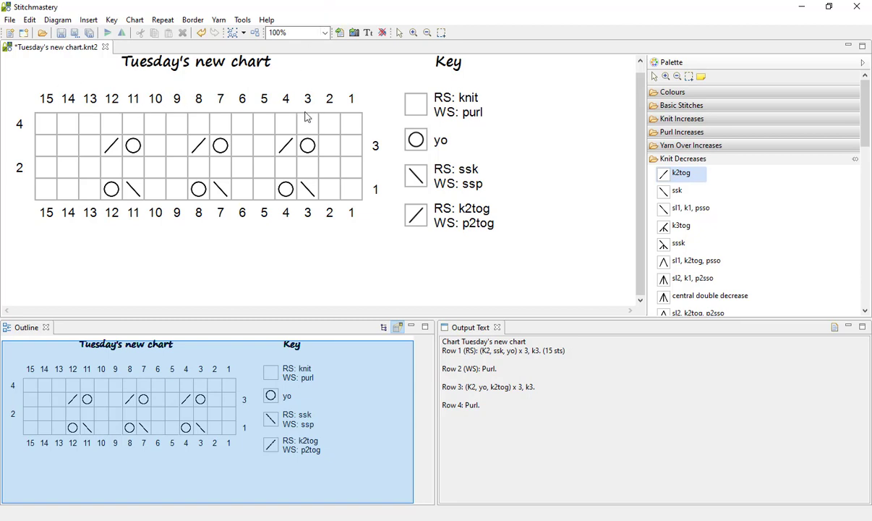
pyautogui.moveTo(486, 124)
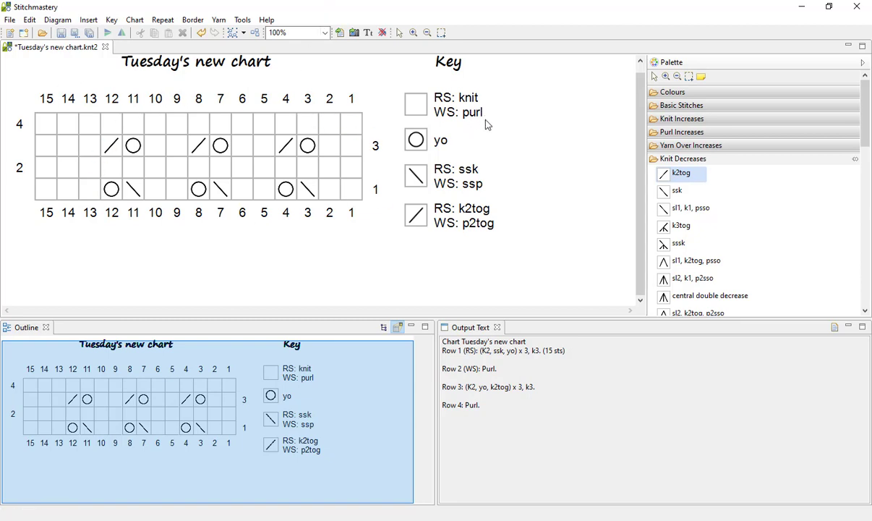
pyautogui.moveTo(484, 125)
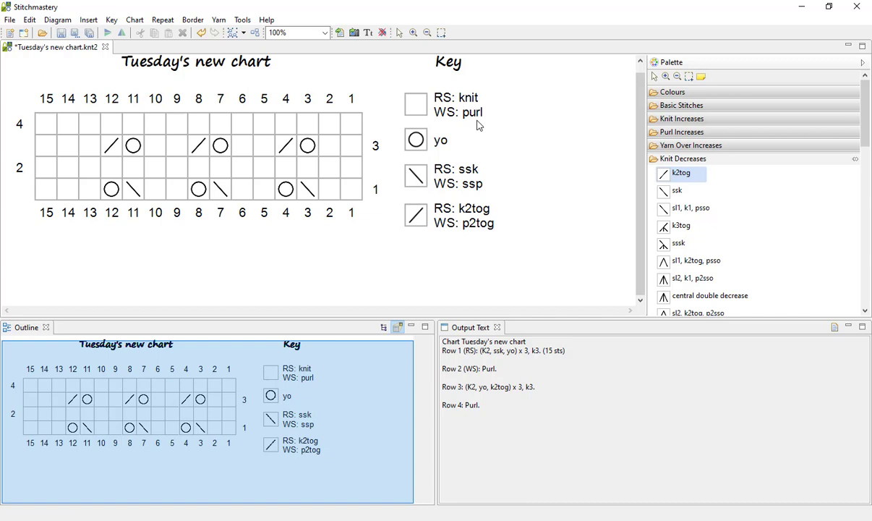
# Export the lace chart as a PNG image
pyautogui.click(57, 19)
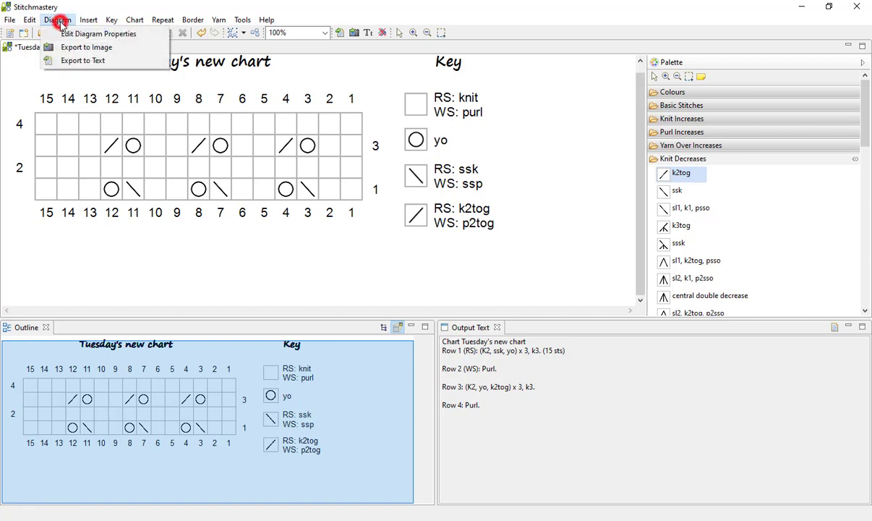
pyautogui.moveTo(86, 47)
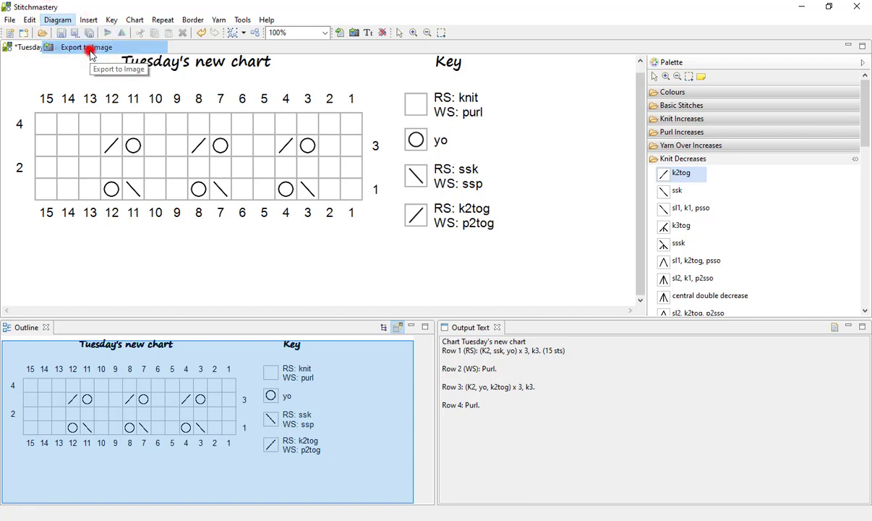
pyautogui.click(85, 47)
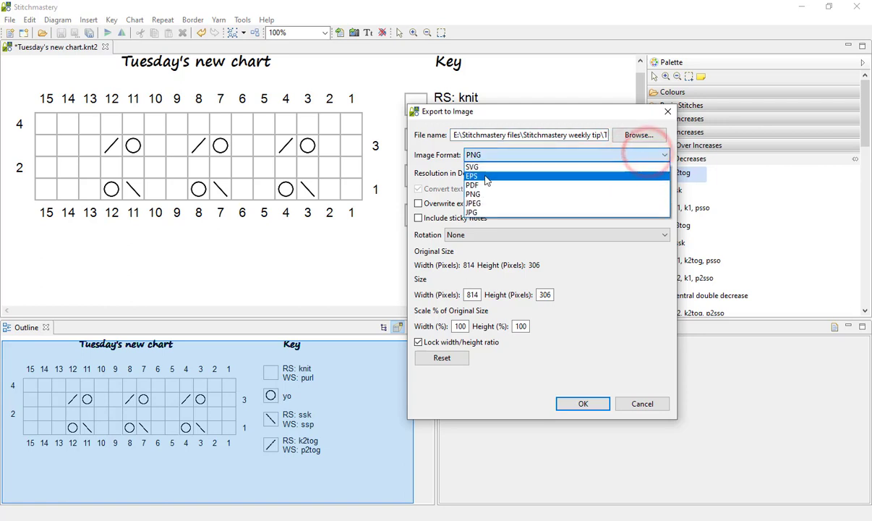
pyautogui.moveTo(492, 185)
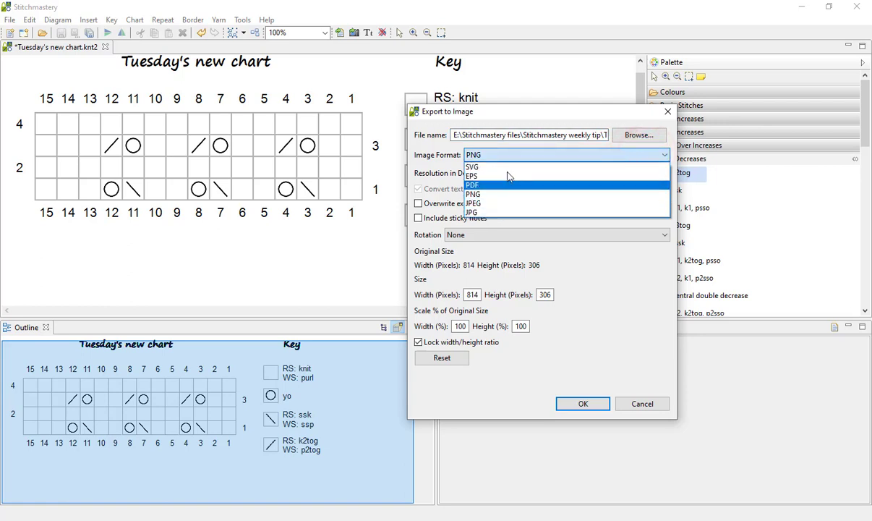
pyautogui.moveTo(506, 167)
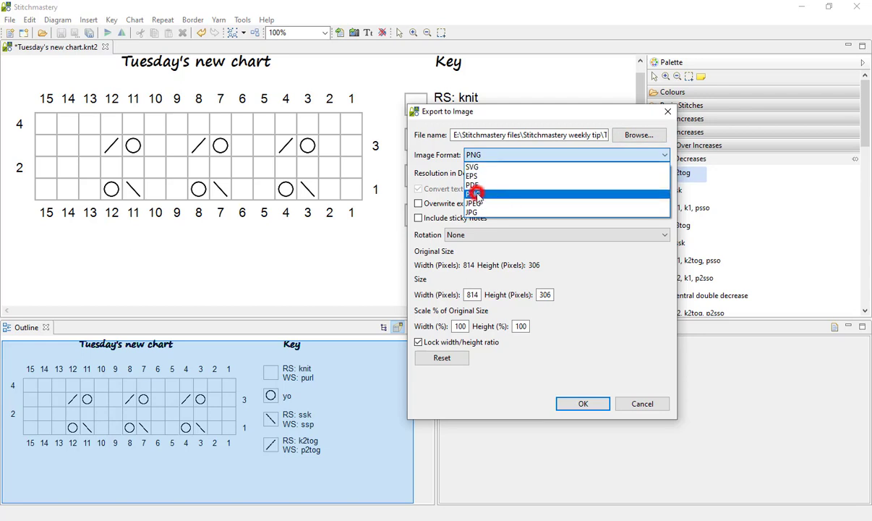
pyautogui.click(473, 154)
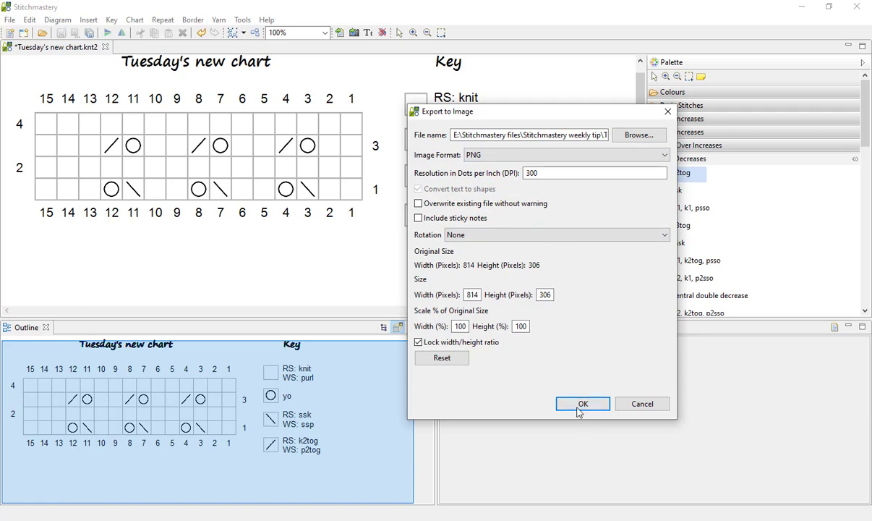
pyautogui.click(583, 404)
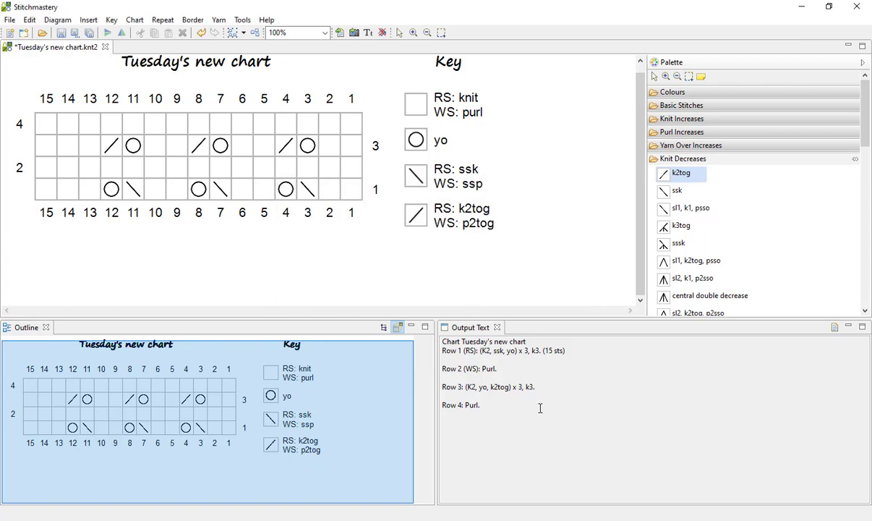
pyautogui.moveTo(585, 285)
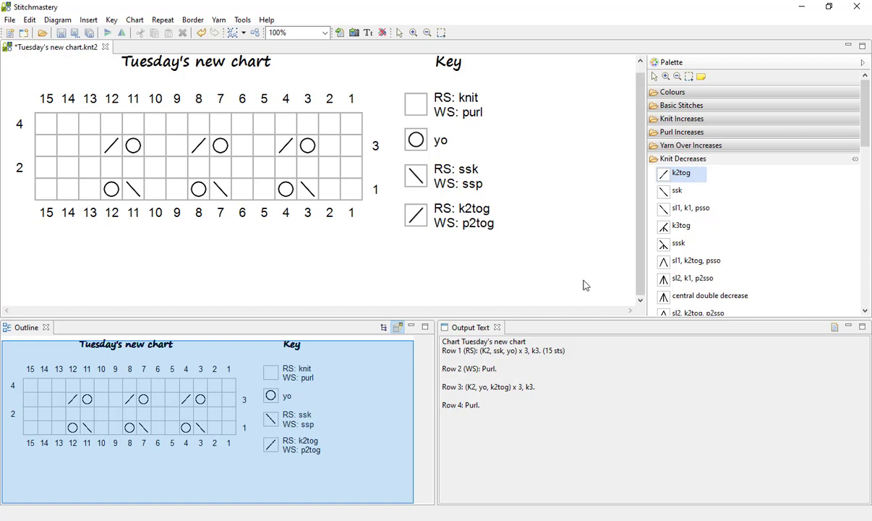
# Export the written instructions as a TXT file with the stitch glossary included
pyautogui.click(57, 19)
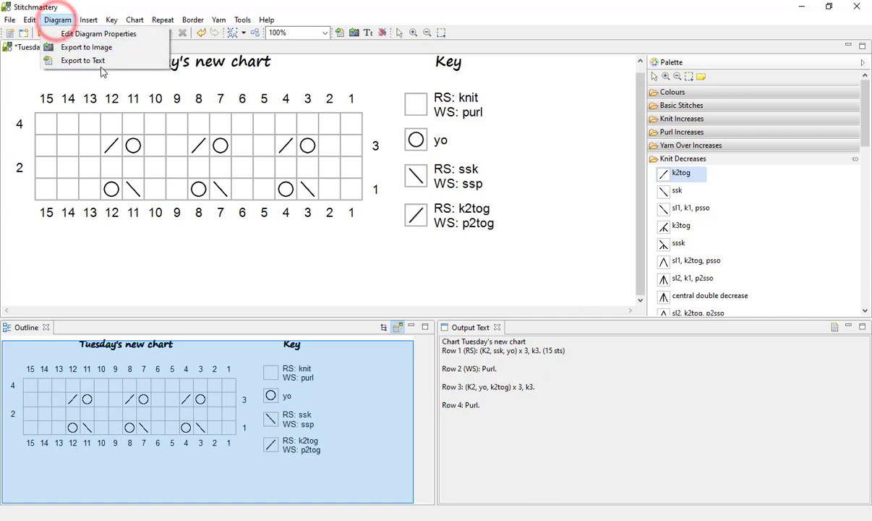
pyautogui.click(83, 60)
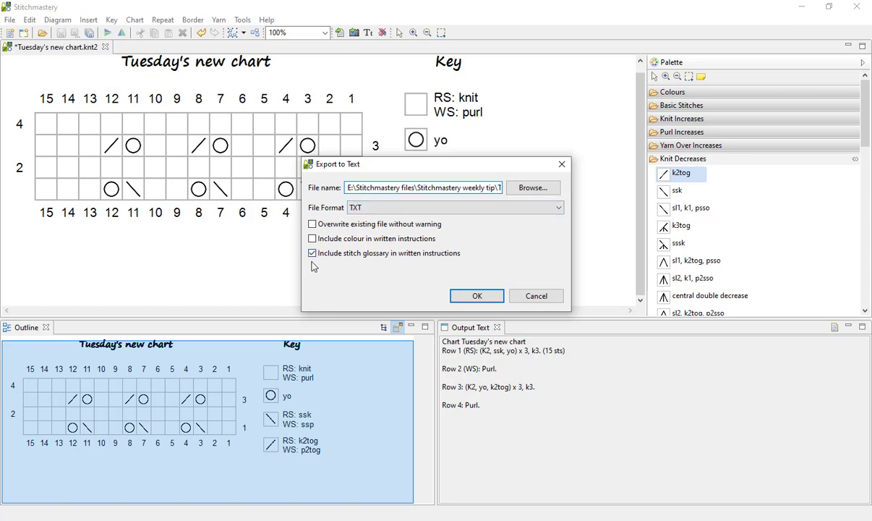
pyautogui.moveTo(494, 277)
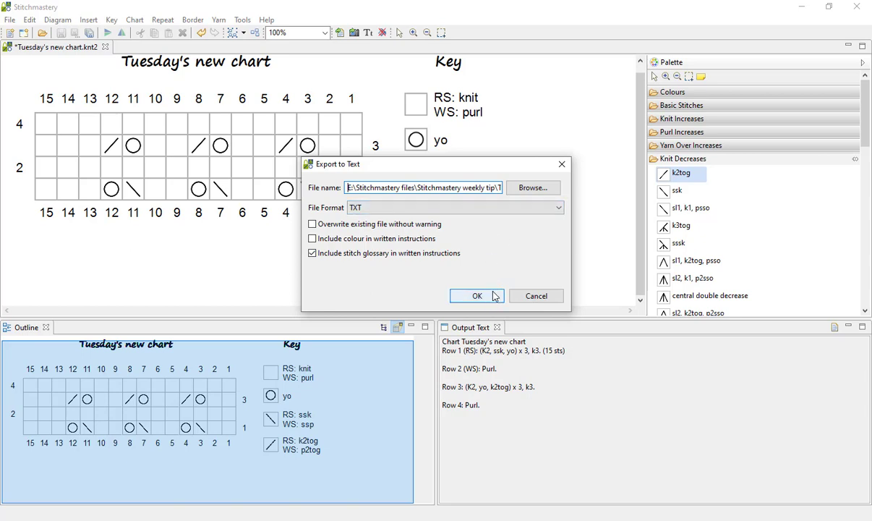
pyautogui.click(476, 295)
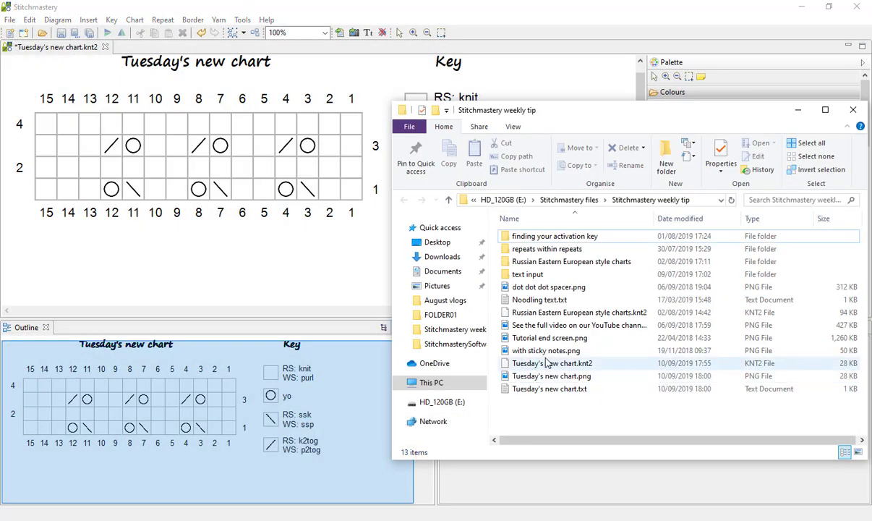
pyautogui.moveTo(610, 374)
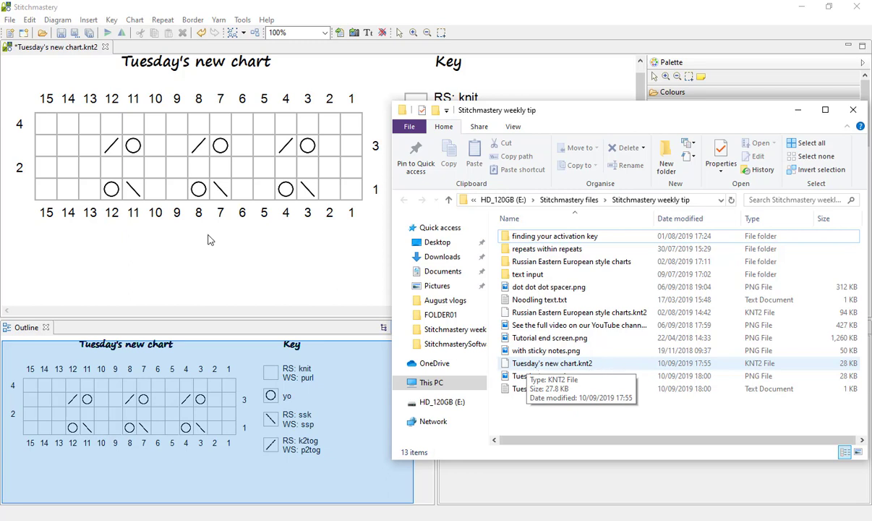
pyautogui.moveTo(578, 367)
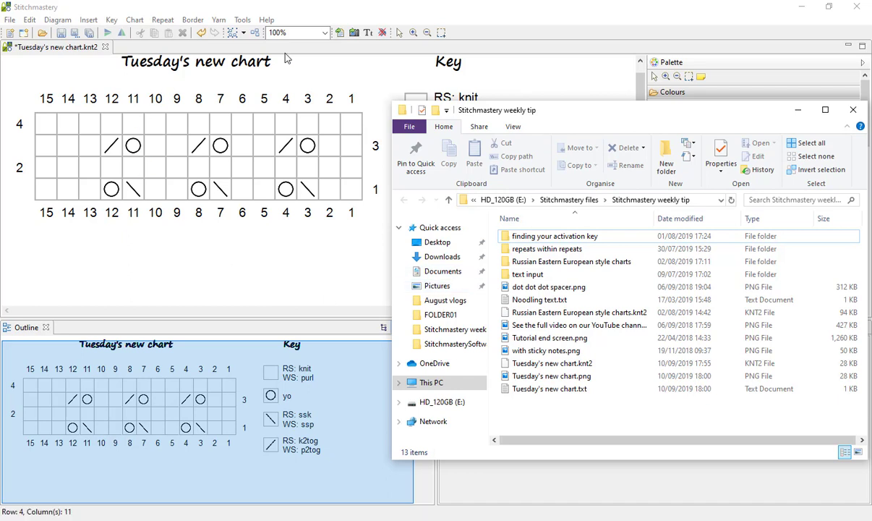
# Open Tuesday's new chart.png from the Stitchmastery weekly tip folder
pyautogui.click(552, 376)
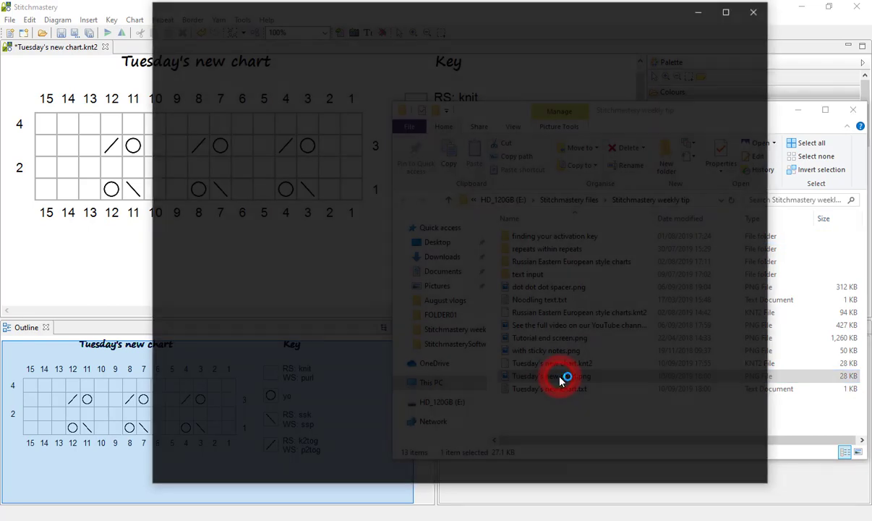
pyautogui.doubleClick(551, 375)
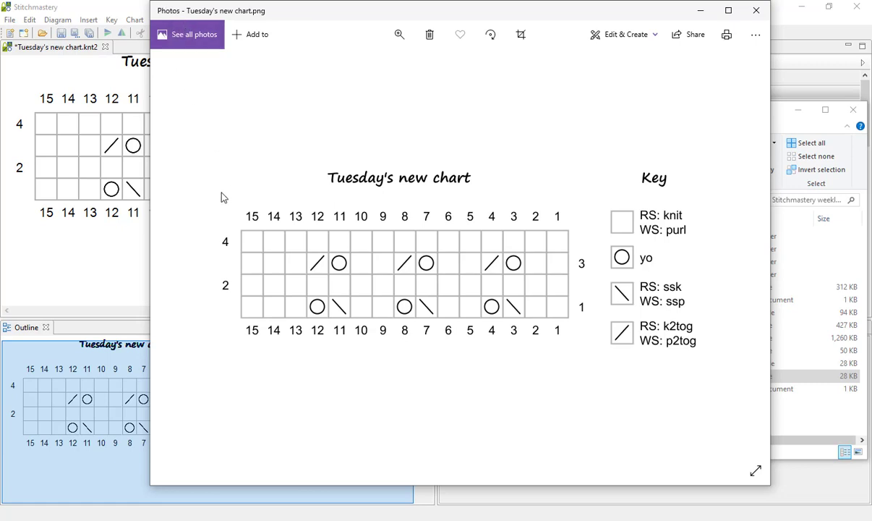
pyautogui.moveTo(466, 301)
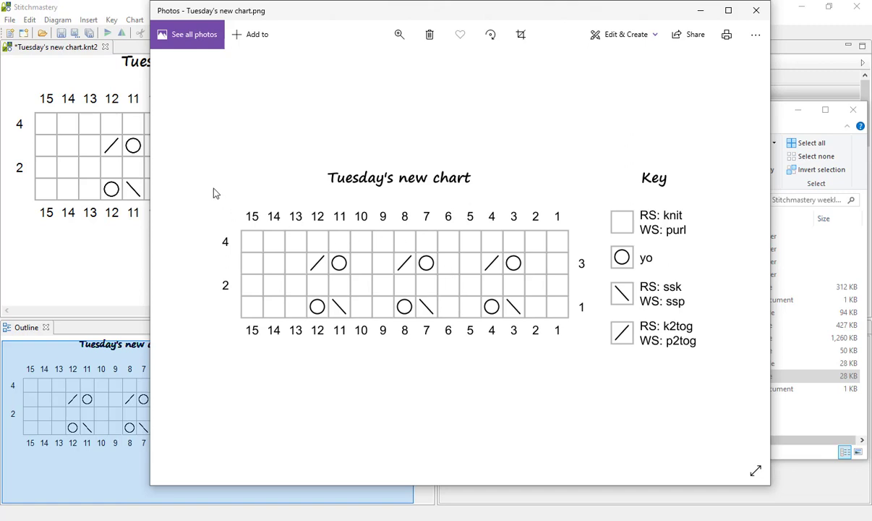
pyautogui.moveTo(427, 338)
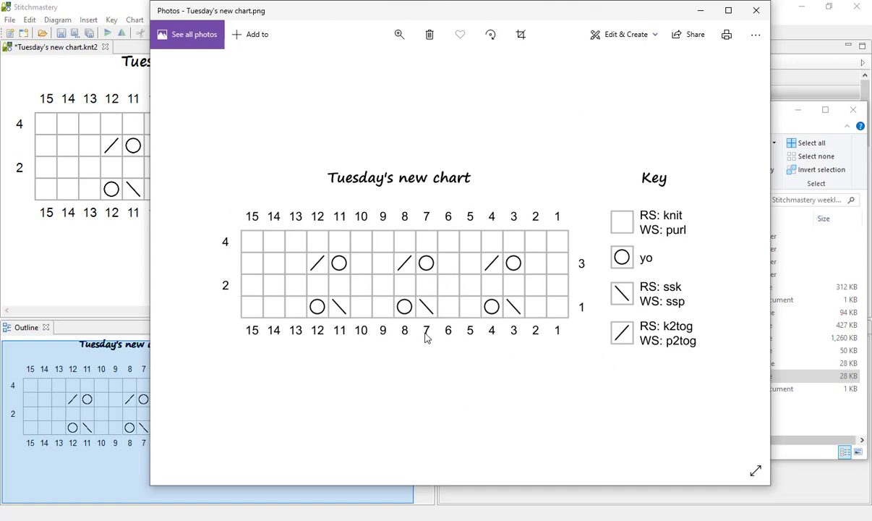
pyautogui.moveTo(509, 200)
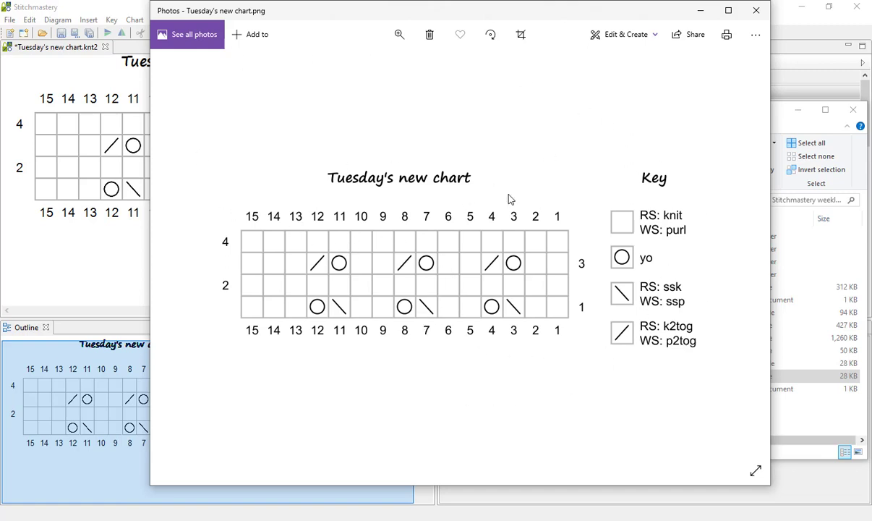
pyautogui.moveTo(371, 304)
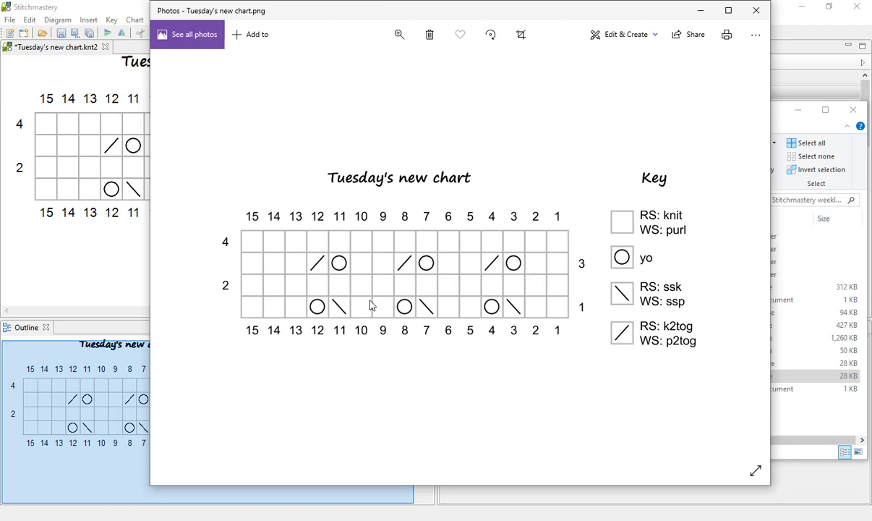
pyautogui.moveTo(355, 360)
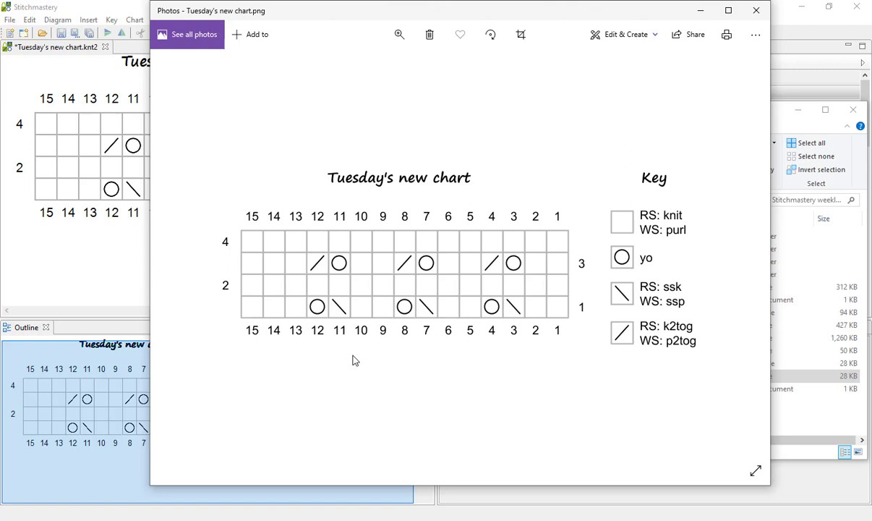
pyautogui.moveTo(614, 298)
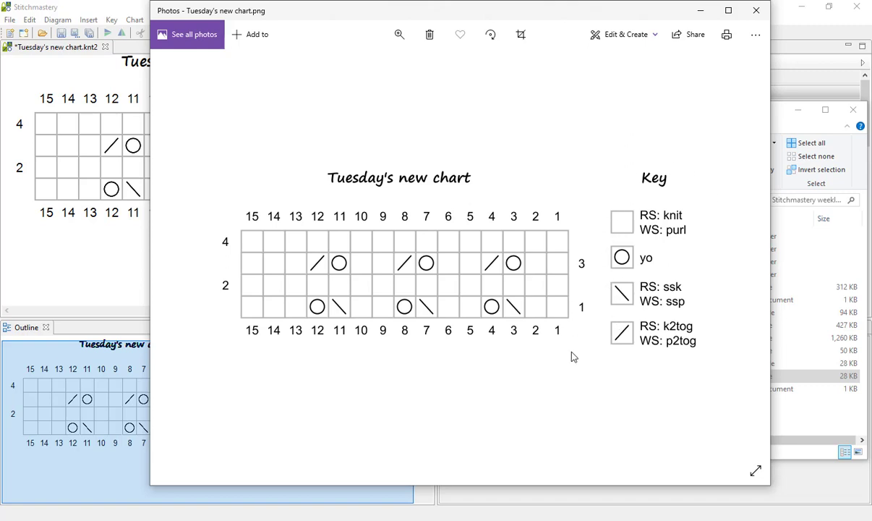
pyautogui.moveTo(727, 381)
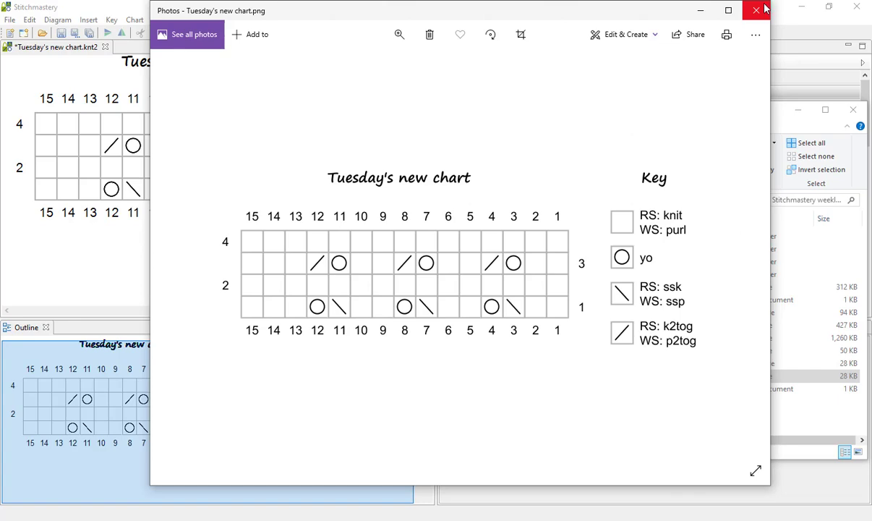
pyautogui.click(756, 10)
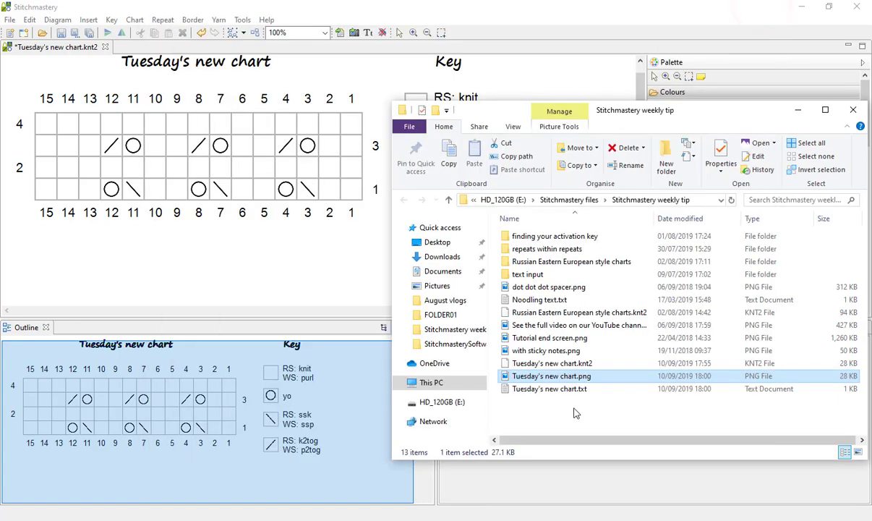
# Open Tuesday's new chart.txt in Notepad, remove blank lines between rows, and select all
pyautogui.doubleClick(549, 388)
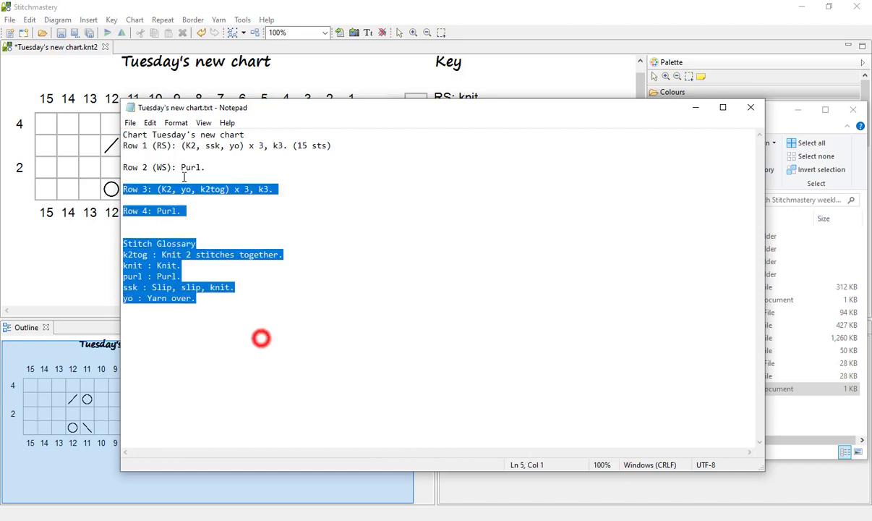
pyautogui.click(144, 152)
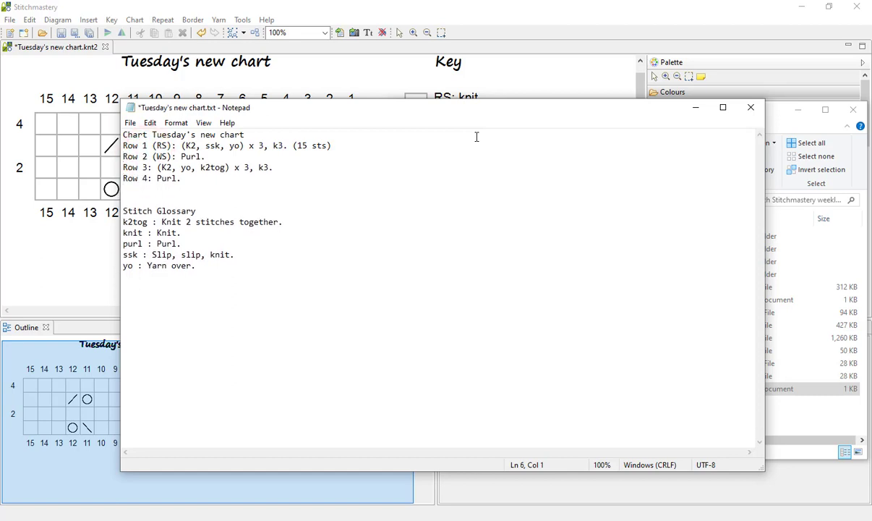
pyautogui.moveTo(216, 195)
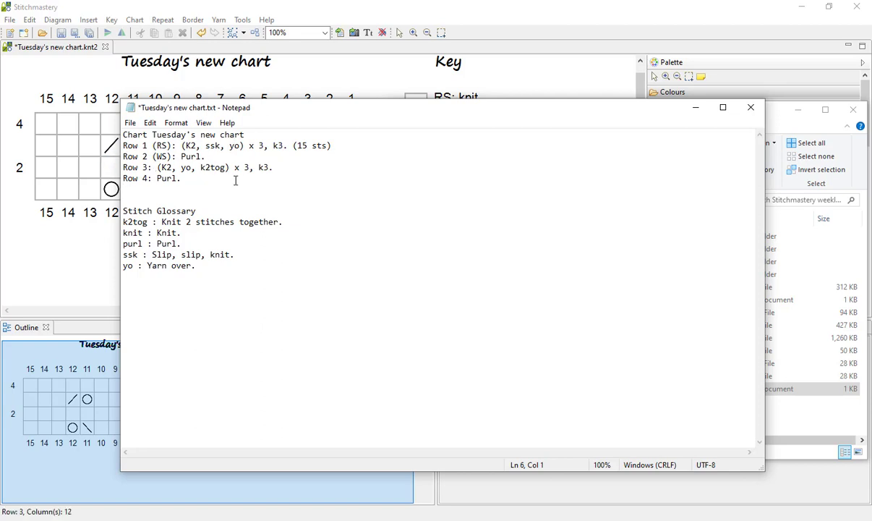
pyautogui.click(264, 135)
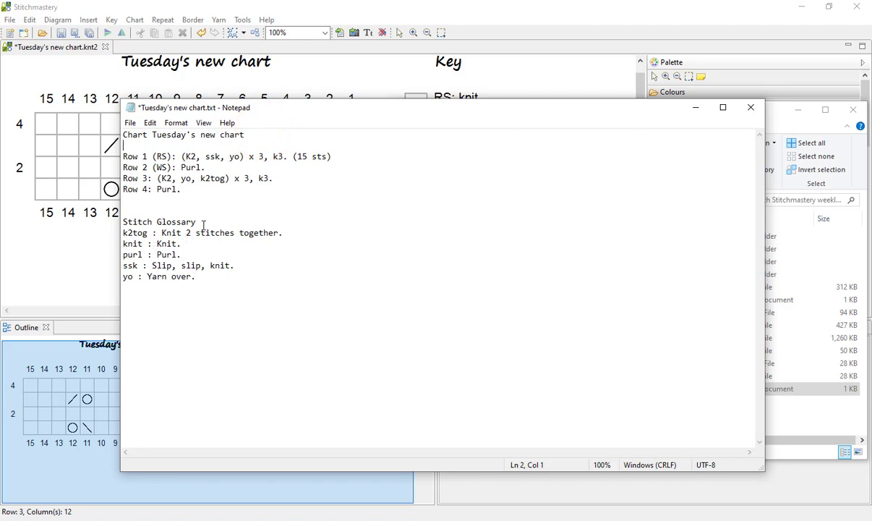
pyautogui.moveTo(226, 246)
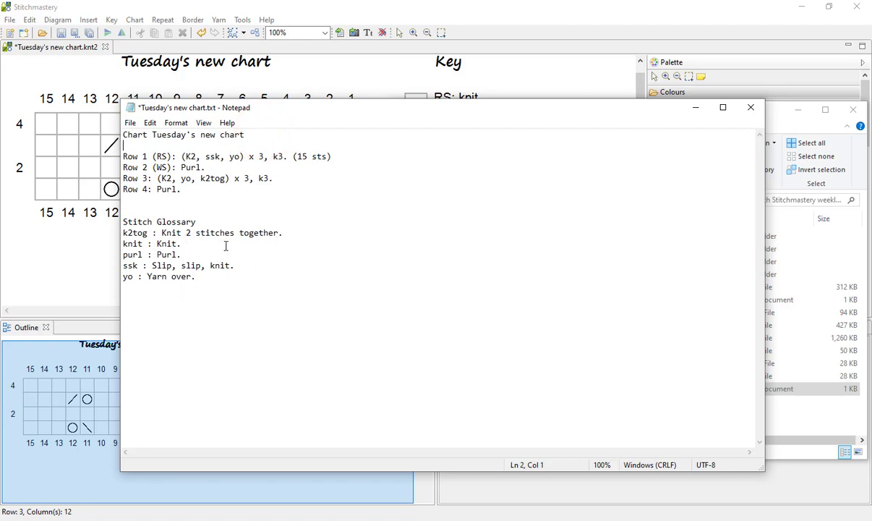
pyautogui.moveTo(236, 289)
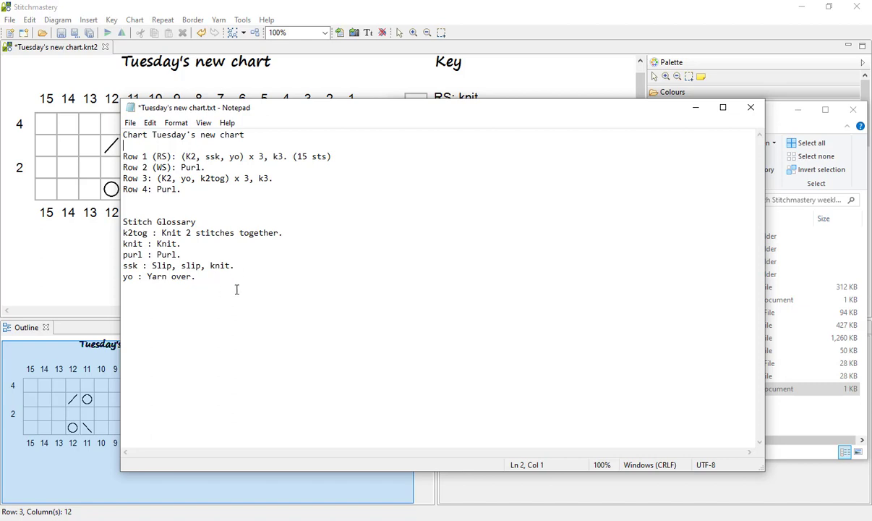
pyautogui.press('ctrl+a')
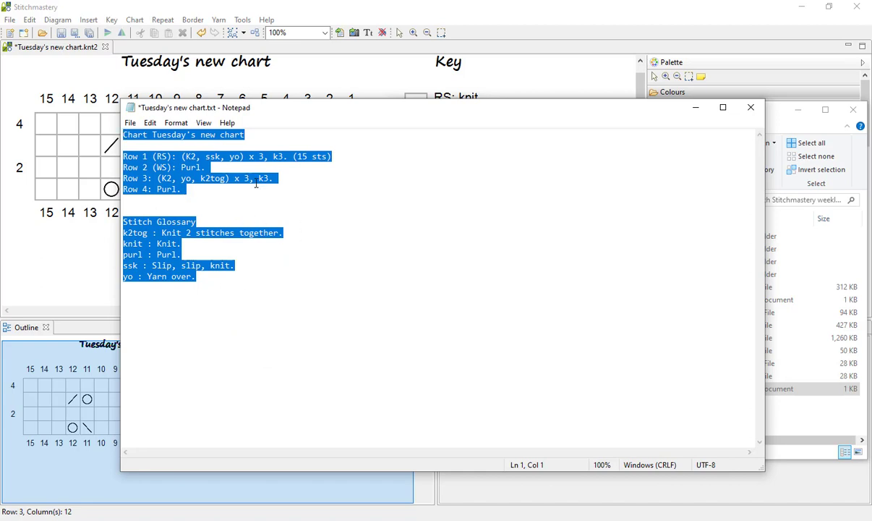
pyautogui.moveTo(263, 189)
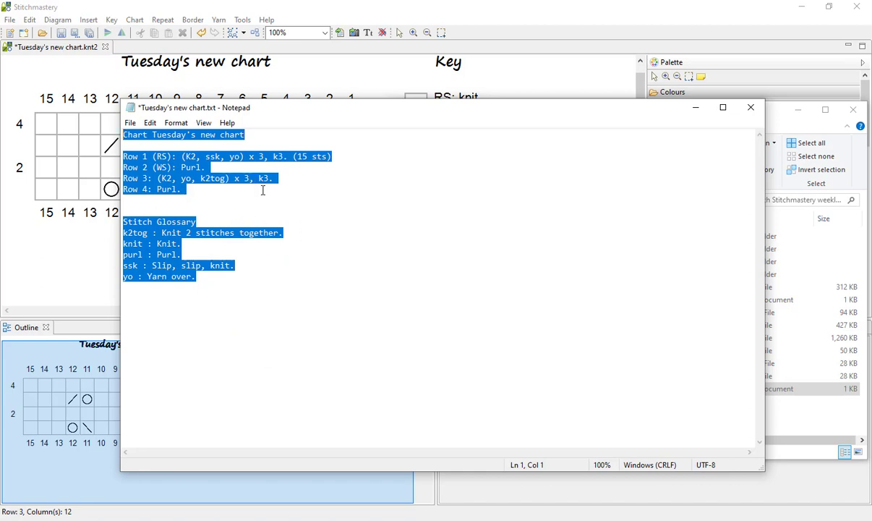